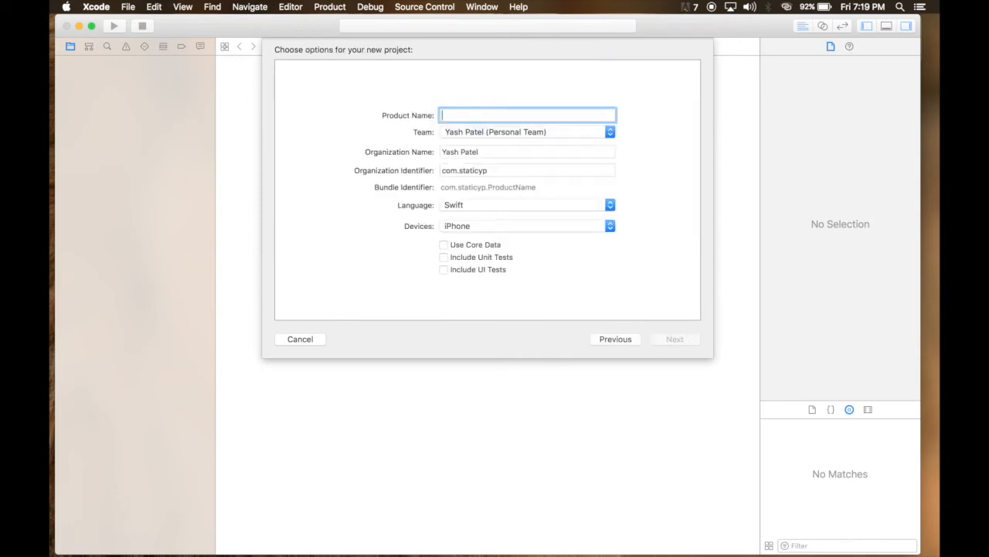
# Create the Swift iPhone project 'userDefault' and save it in the YouTube folder
pyautogui.write('userDefault')
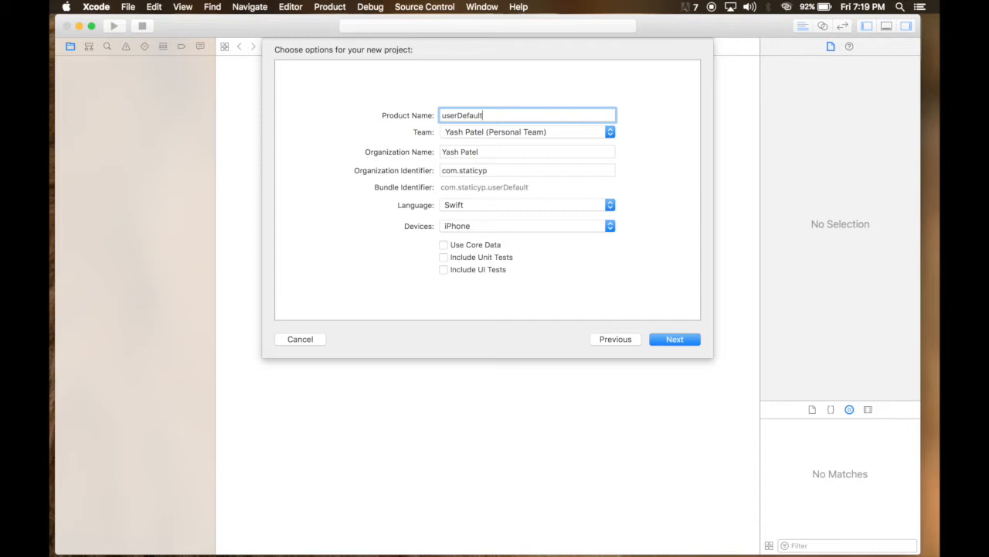
pyautogui.moveTo(409, 99)
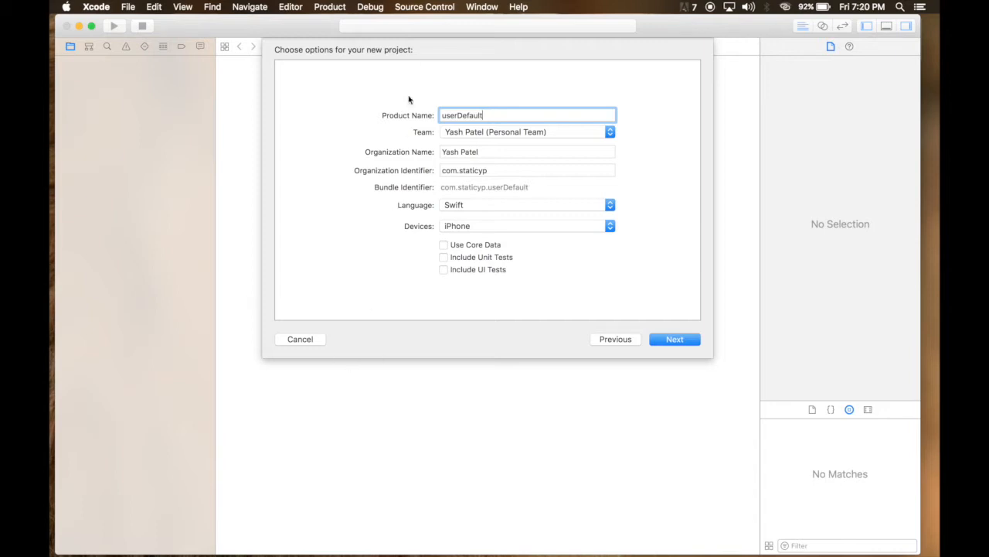
pyautogui.moveTo(518, 219)
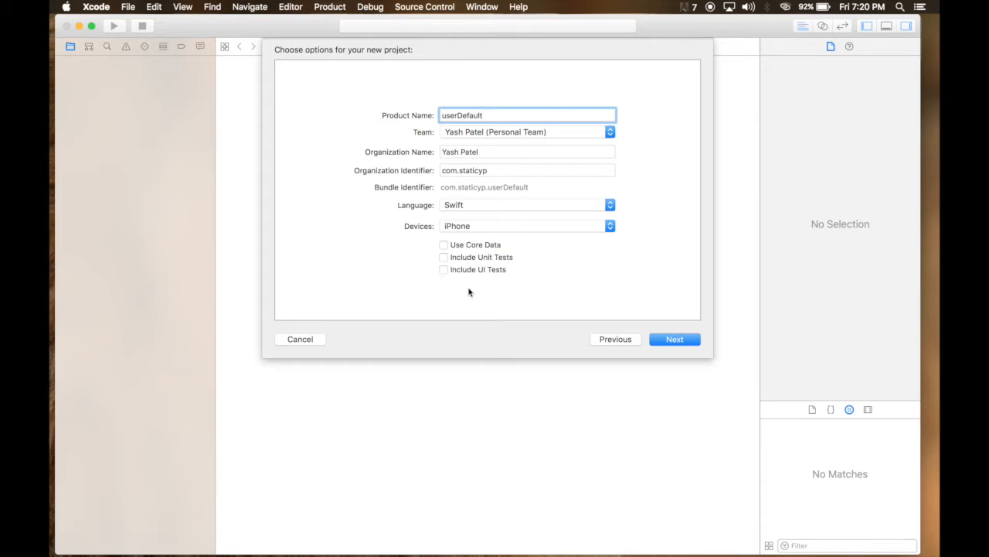
pyautogui.click(674, 339)
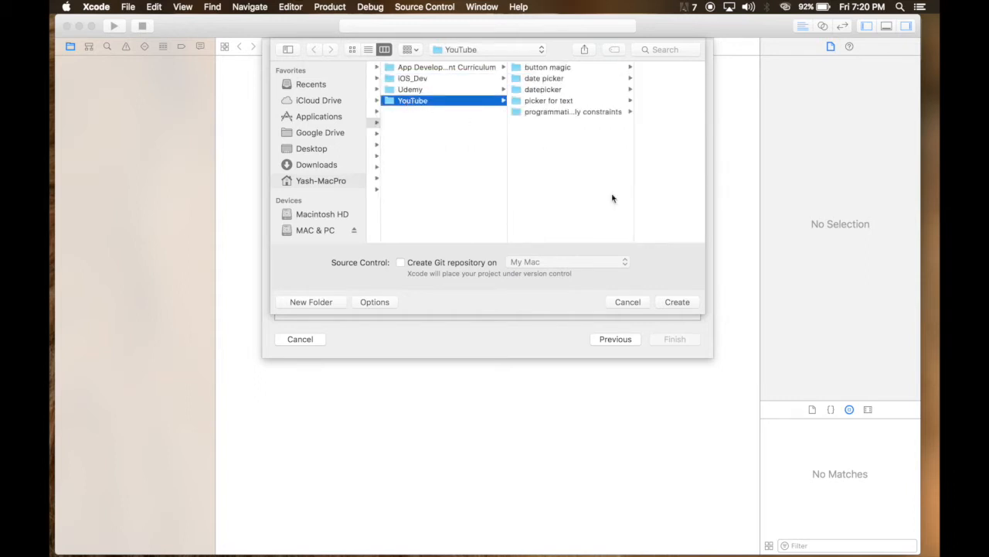
pyautogui.click(300, 338)
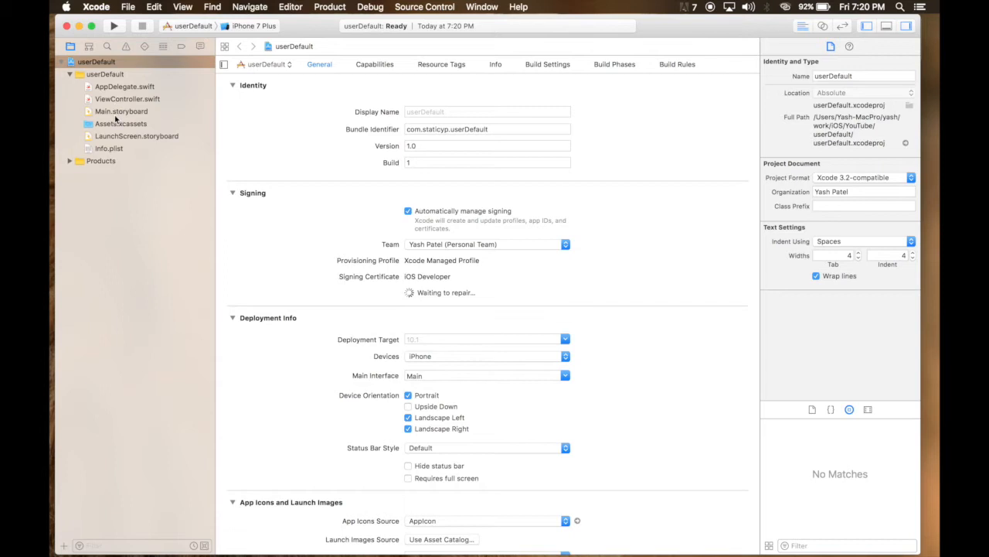
# In Main.storyboard, add a Text Field and a Button from the Object Library
pyautogui.click(121, 110)
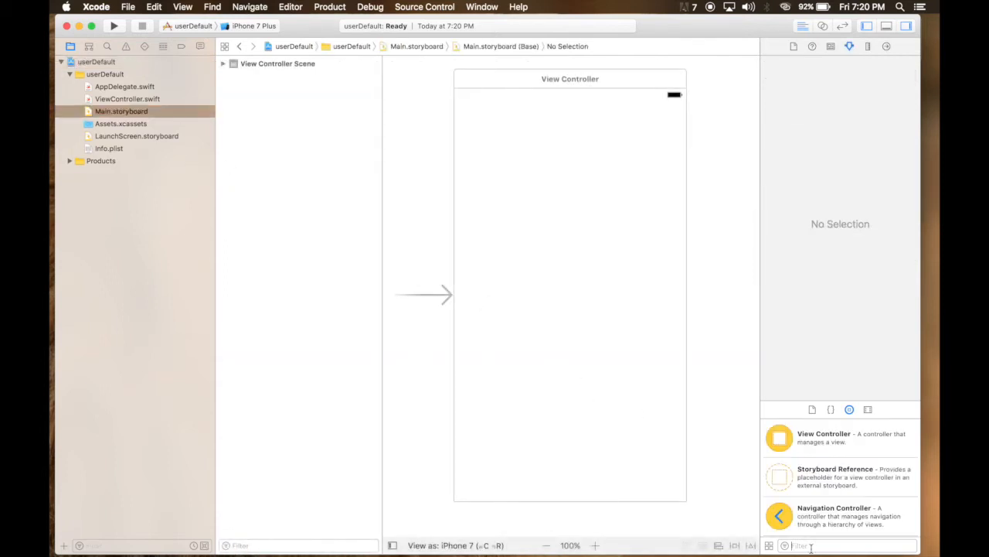
pyautogui.write('tex')
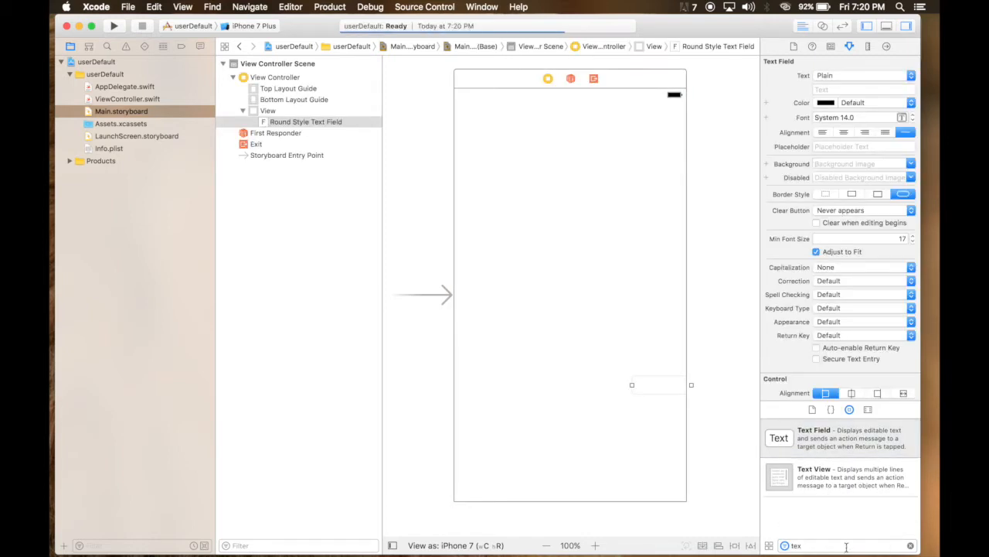
pyautogui.write('butt')
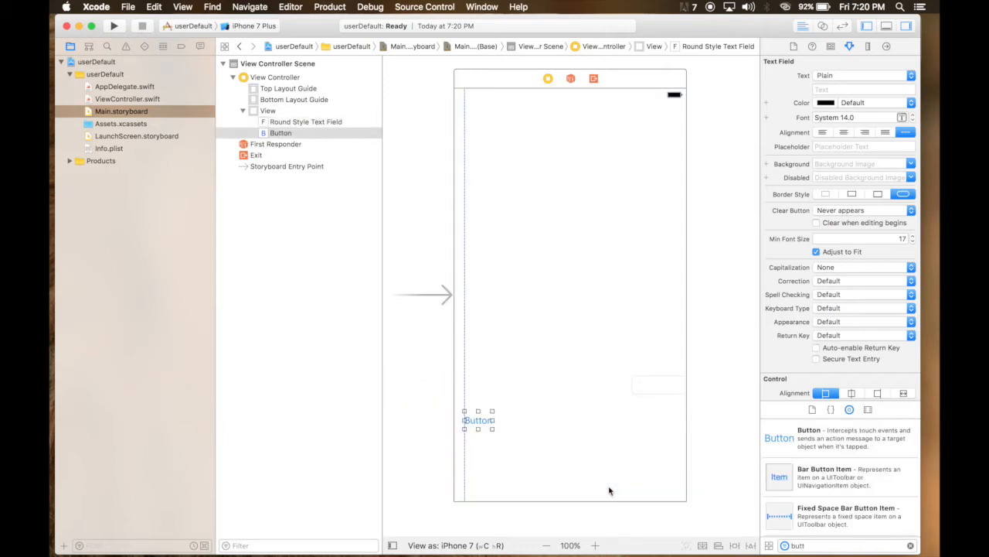
pyautogui.click(281, 132)
pyautogui.write('labe')
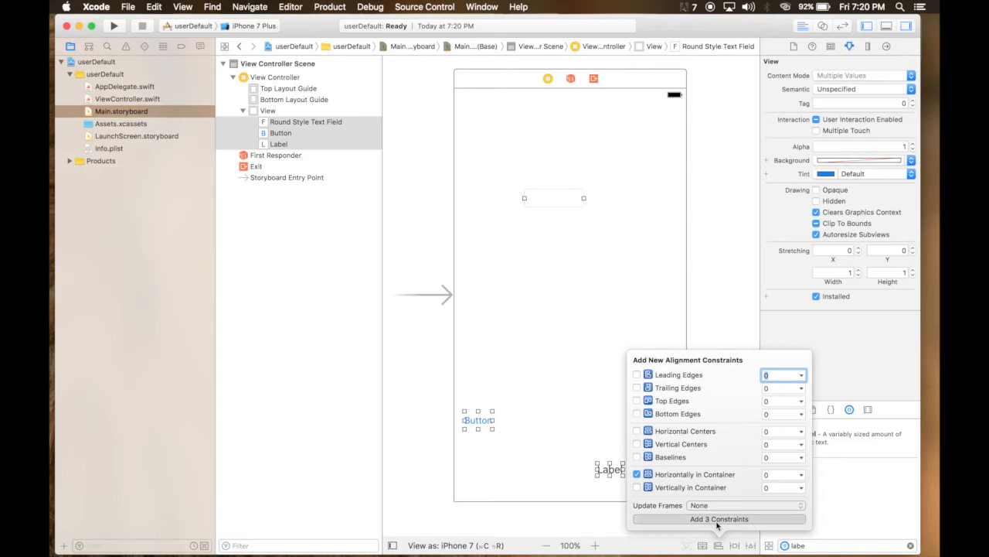
# Constrain the text field: top 100, leading and trailing 10, fixed height, frames updated
pyautogui.click(718, 518)
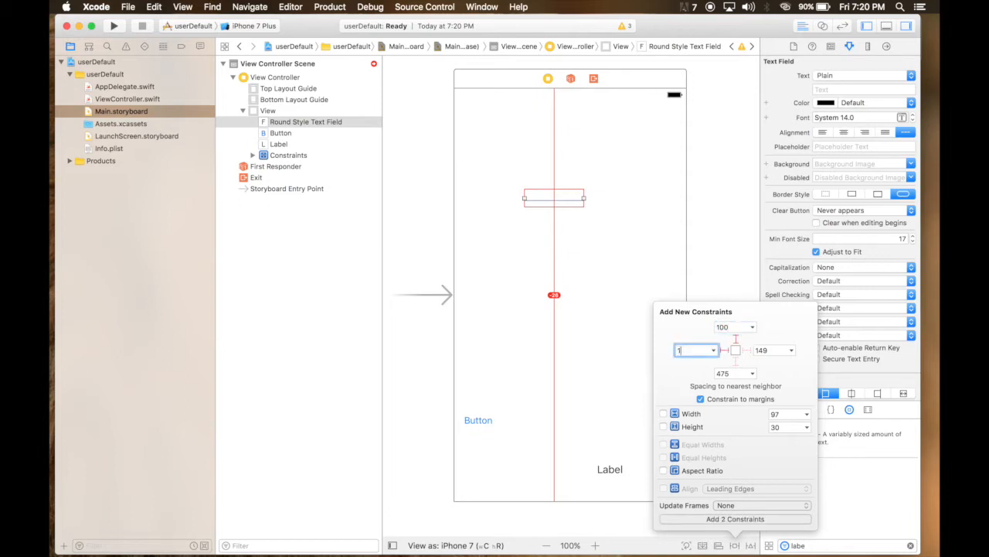
pyautogui.write('10')
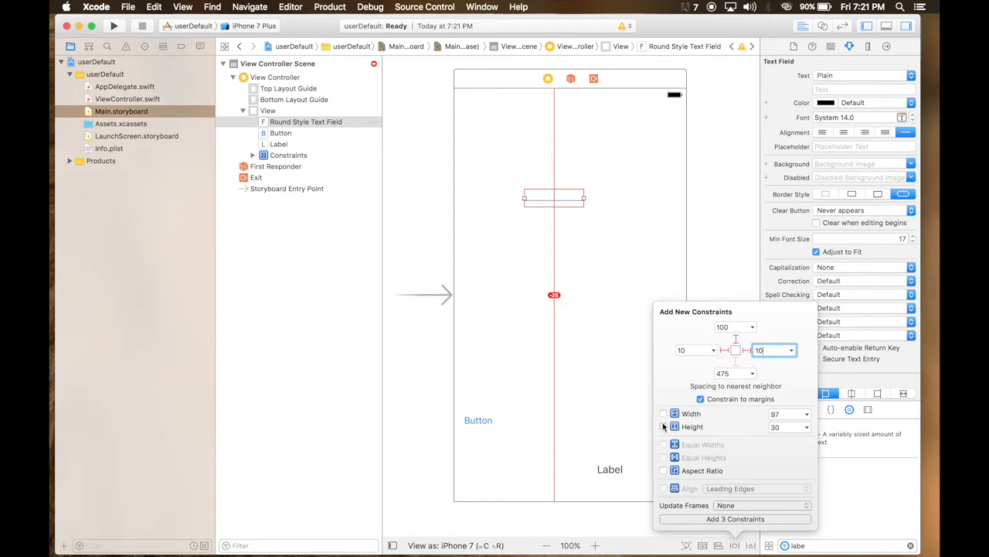
pyautogui.click(663, 427)
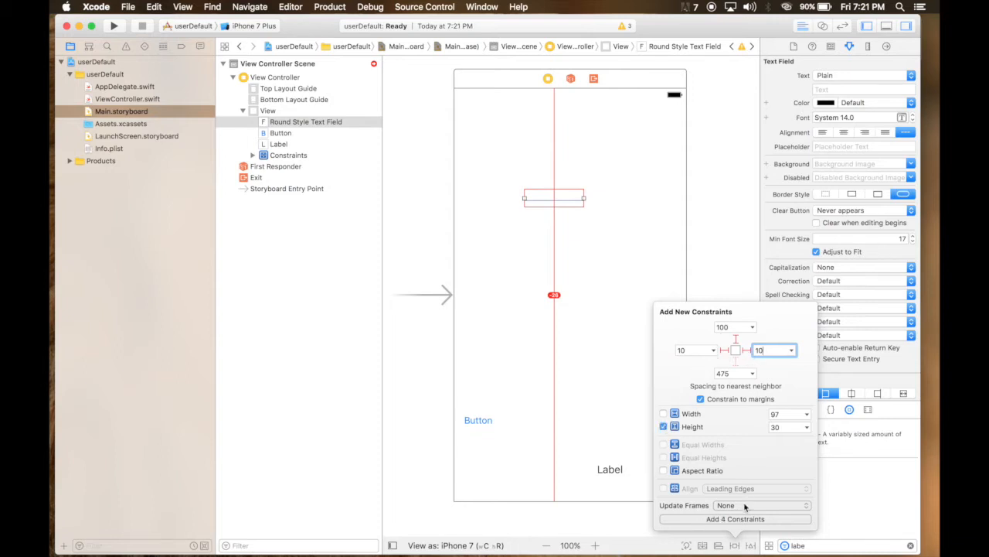
pyautogui.click(762, 505)
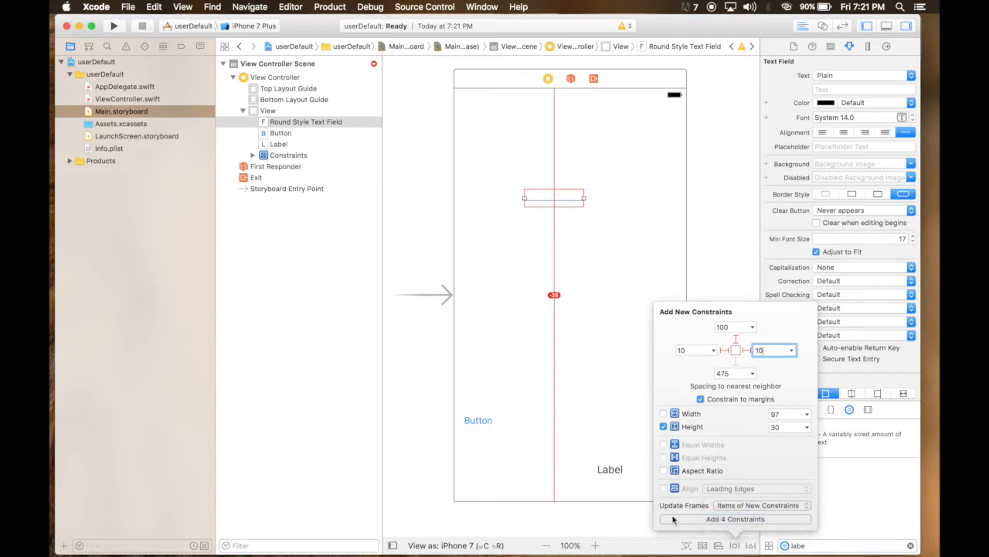
pyautogui.click(735, 519)
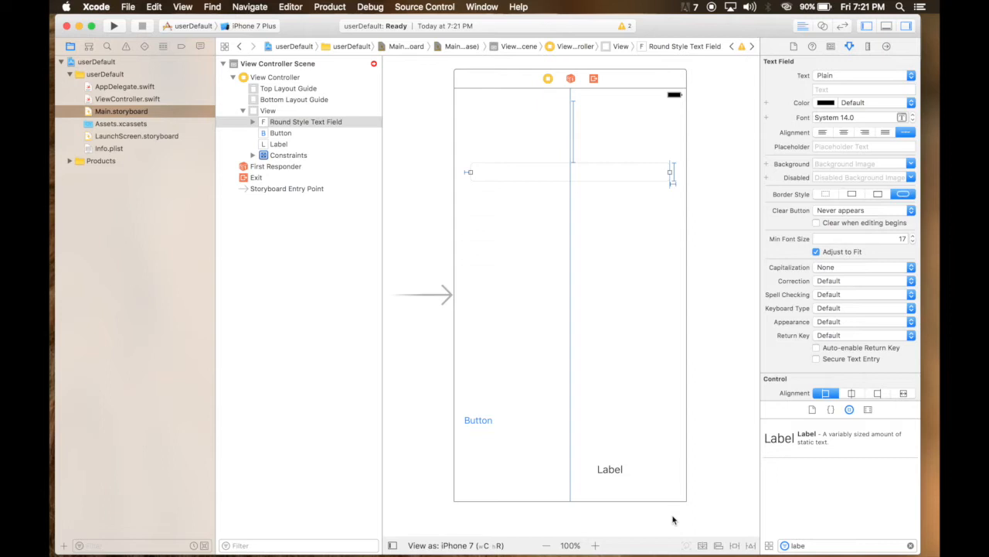
# Centre the button vertically and horizontally and fix its width and height
pyautogui.click(477, 420)
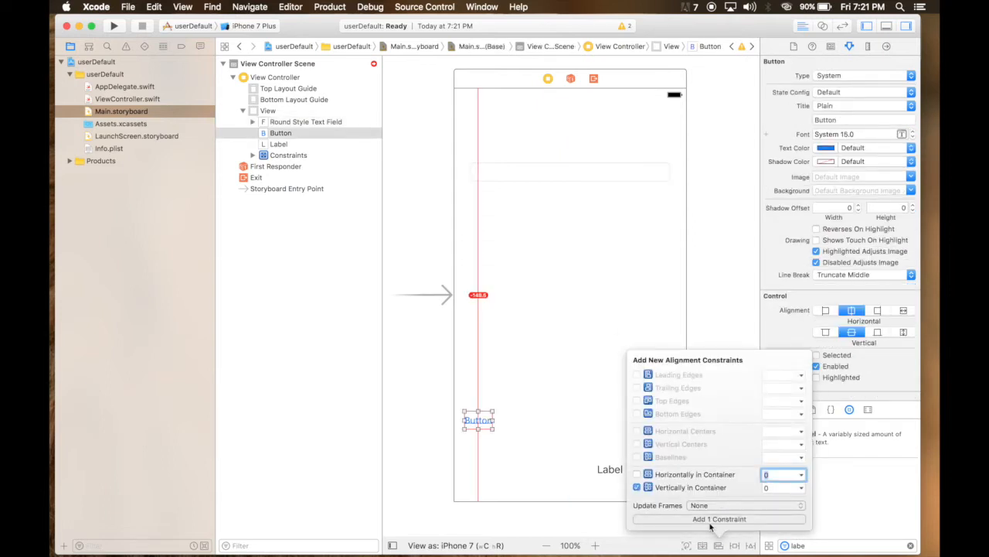
pyautogui.click(718, 518)
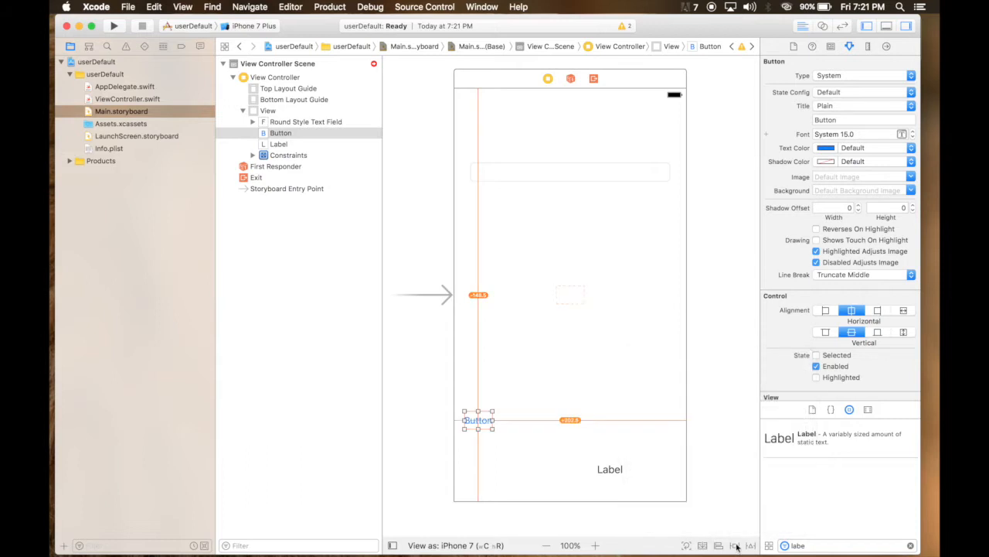
pyautogui.click(735, 546)
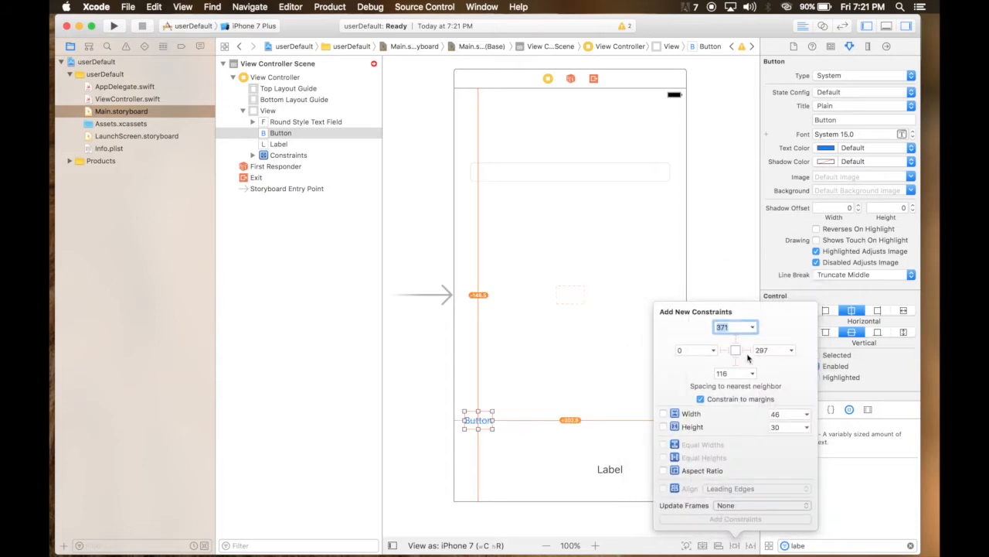
pyautogui.click(664, 413)
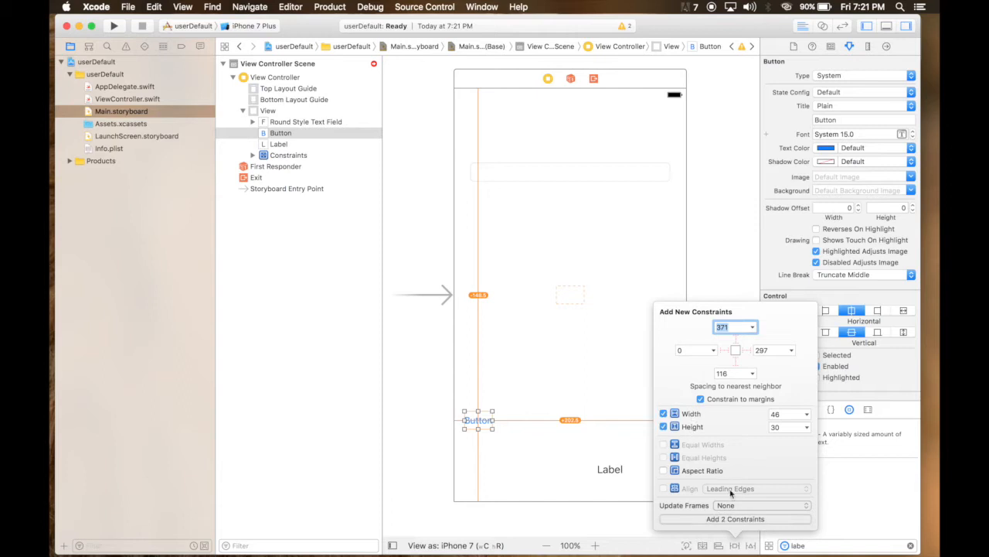
pyautogui.click(762, 505)
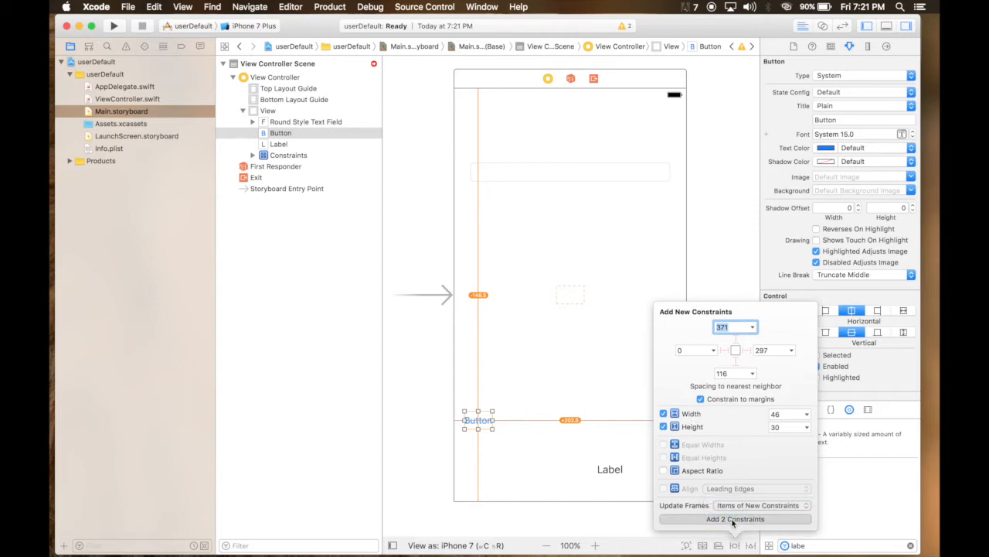
pyautogui.click(735, 519)
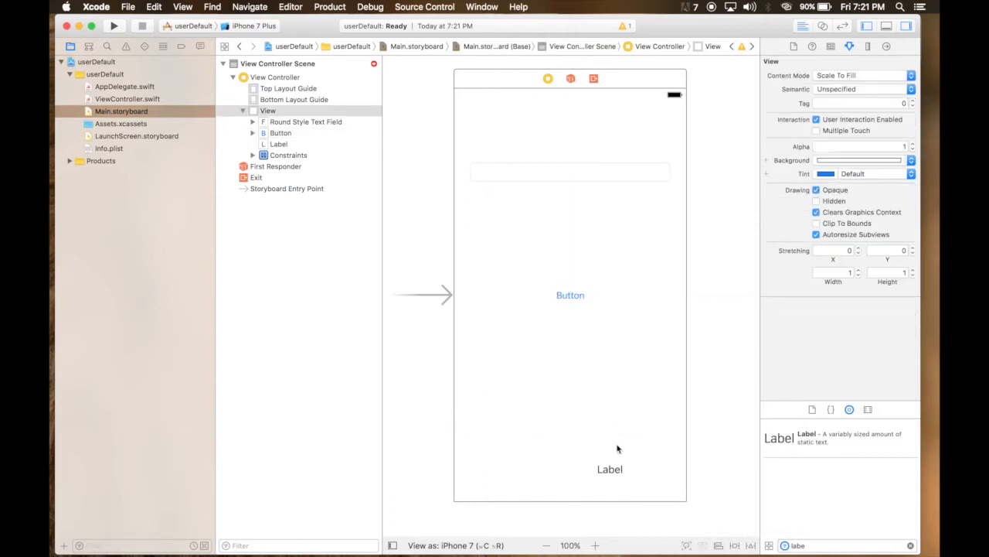
# Pin the label with bottom 100, 10-point side margins and height 100
pyautogui.click(609, 470)
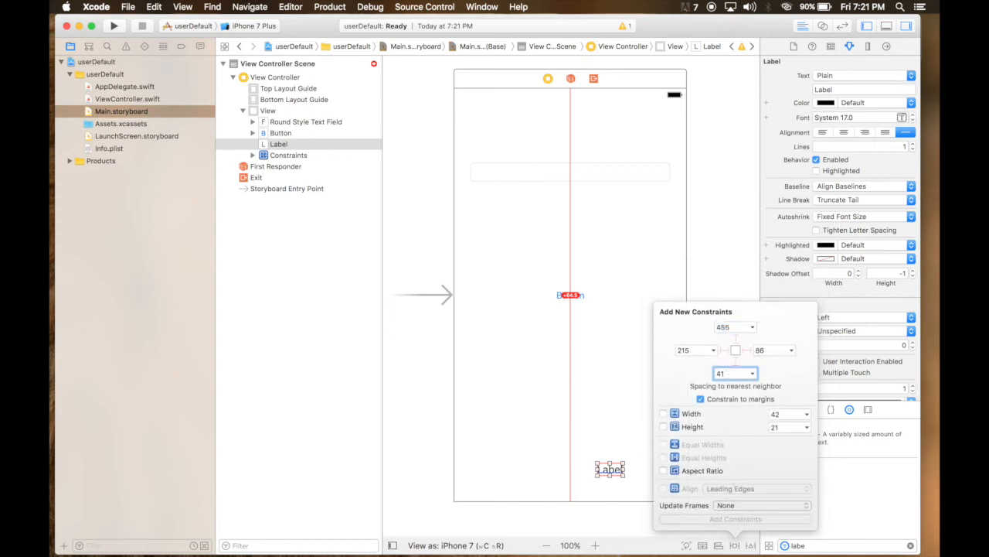
pyautogui.write('100')
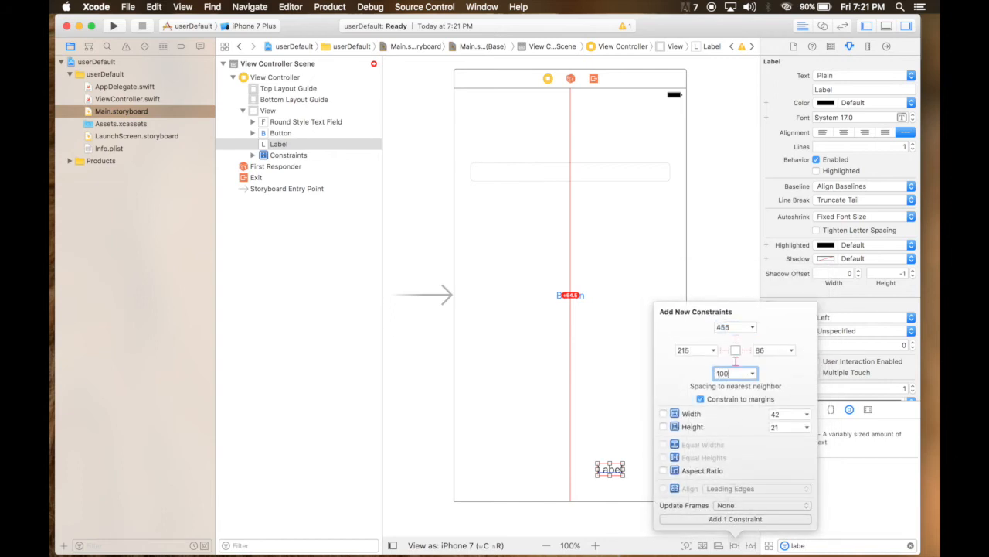
pyautogui.click(692, 349)
pyautogui.write('10')
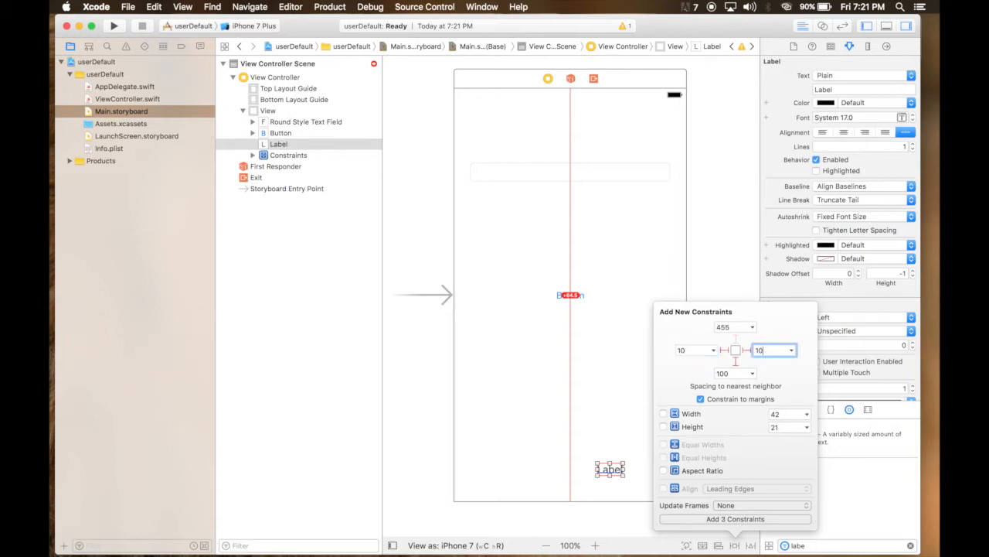
pyautogui.click(663, 427)
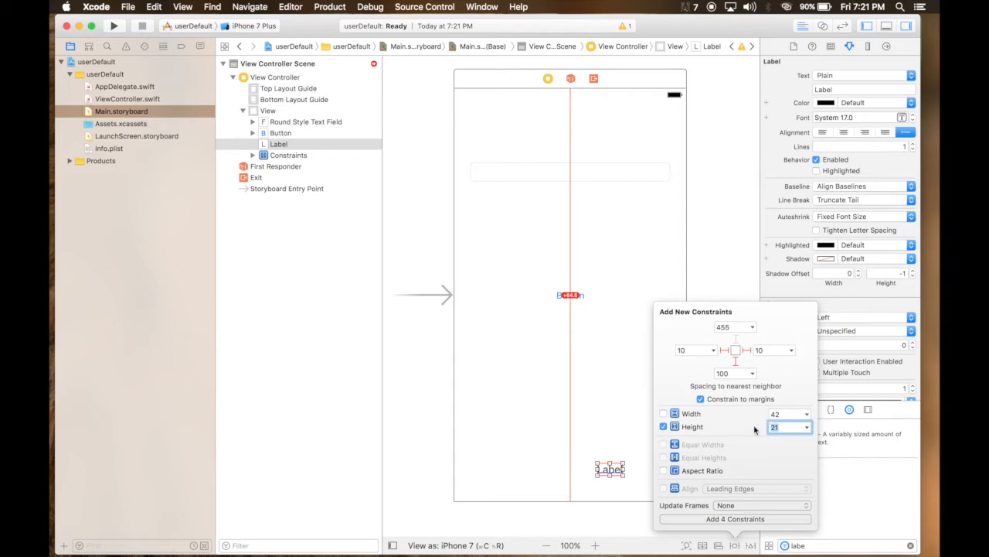
pyautogui.write('100')
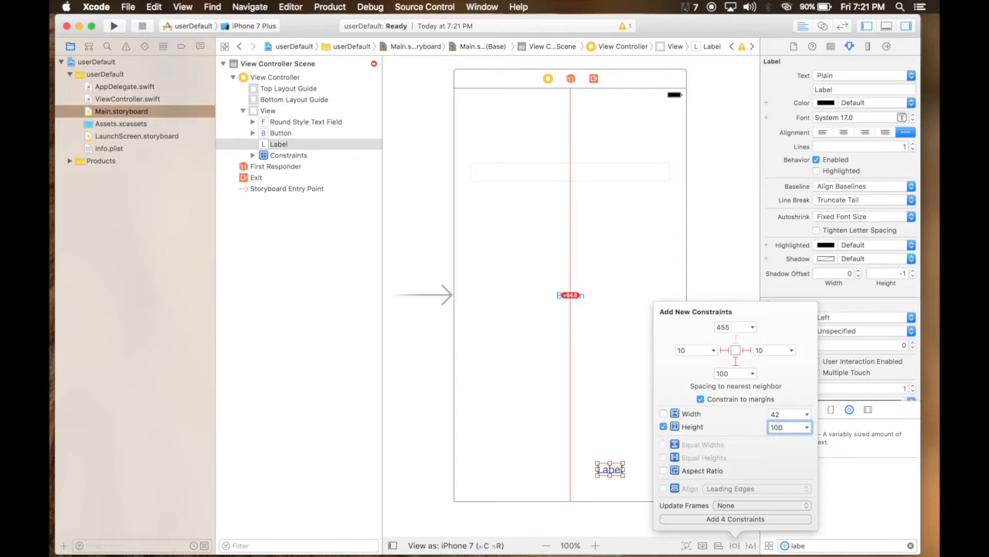
pyautogui.click(761, 505)
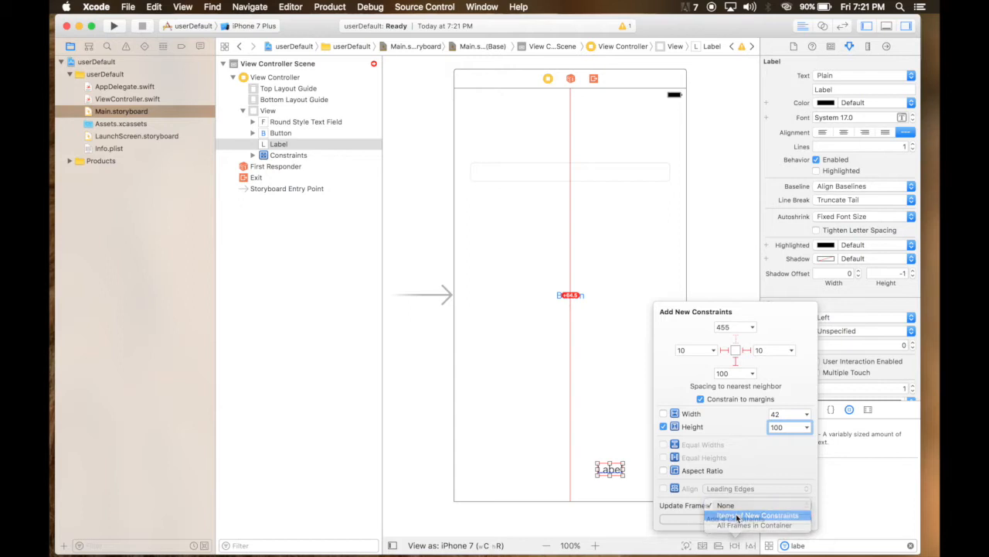
pyautogui.click(754, 515)
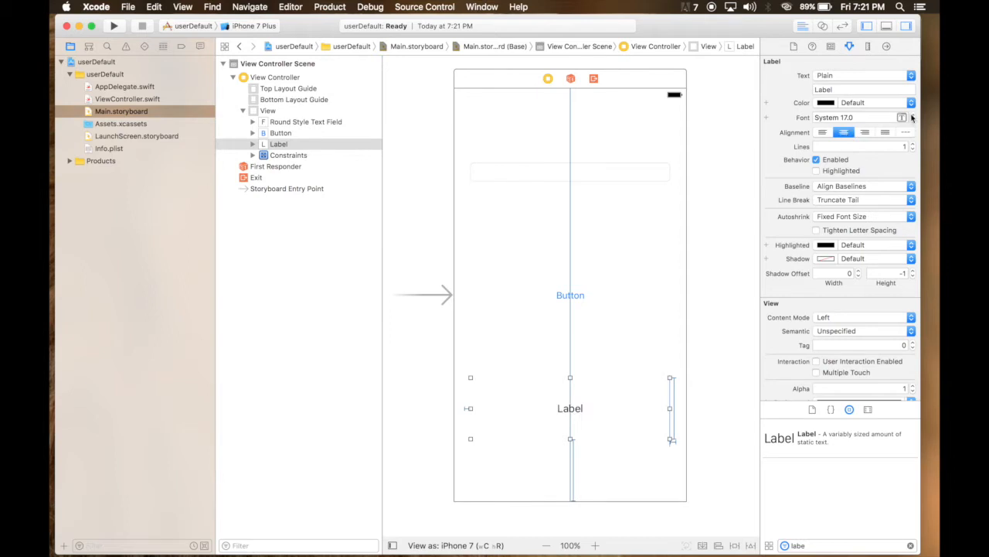
# Make the label font bold, retitle the button Save, and set the placeholder to Name
pyautogui.click(912, 115)
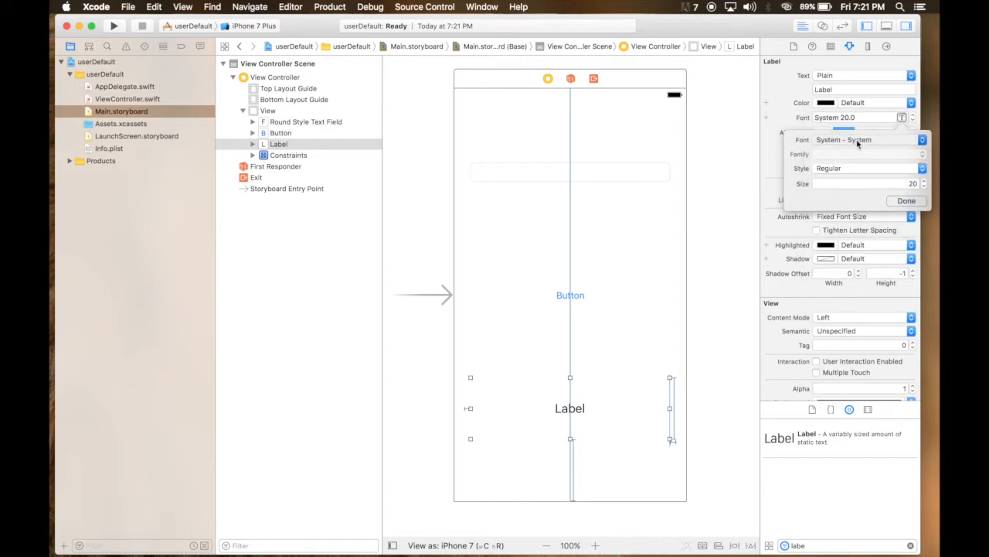
pyautogui.click(866, 139)
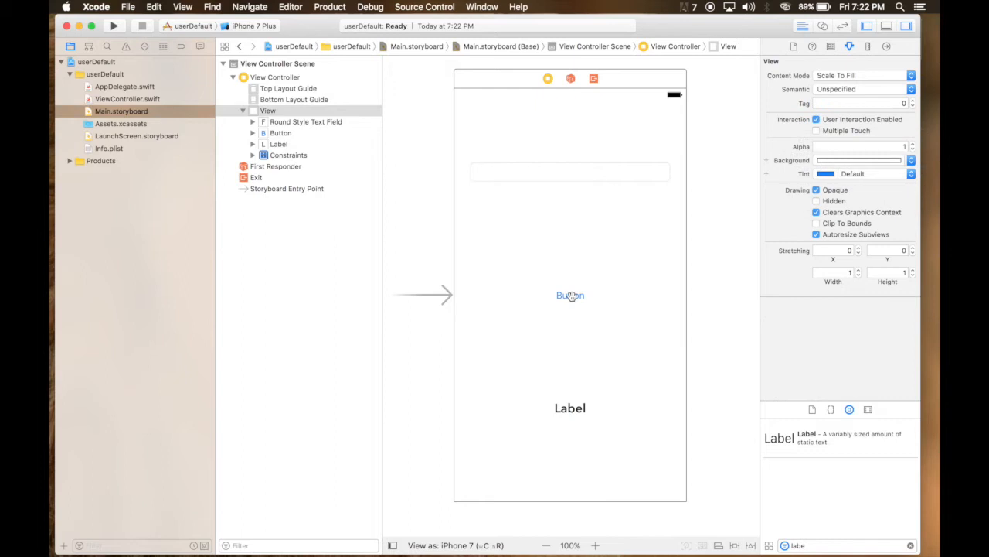
pyautogui.click(570, 296)
pyautogui.write('Save')
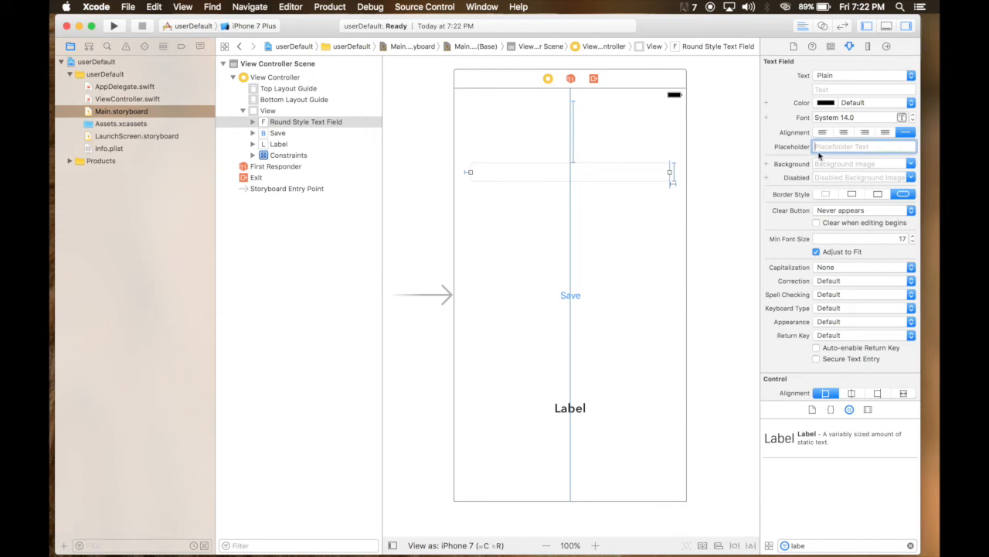
pyautogui.write('Name')
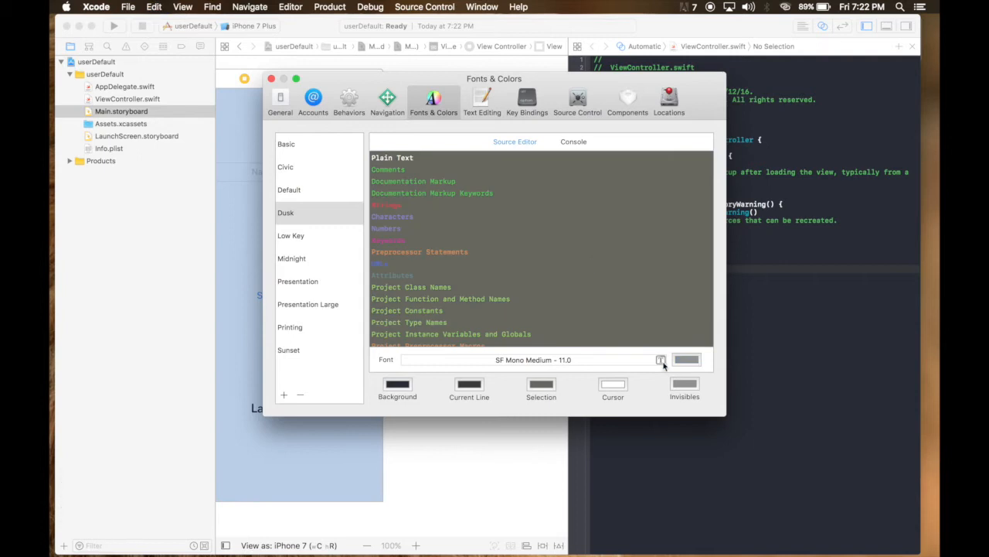
# Choose the Dusk theme in Xcode's Fonts & Colors preferences
pyautogui.click(661, 360)
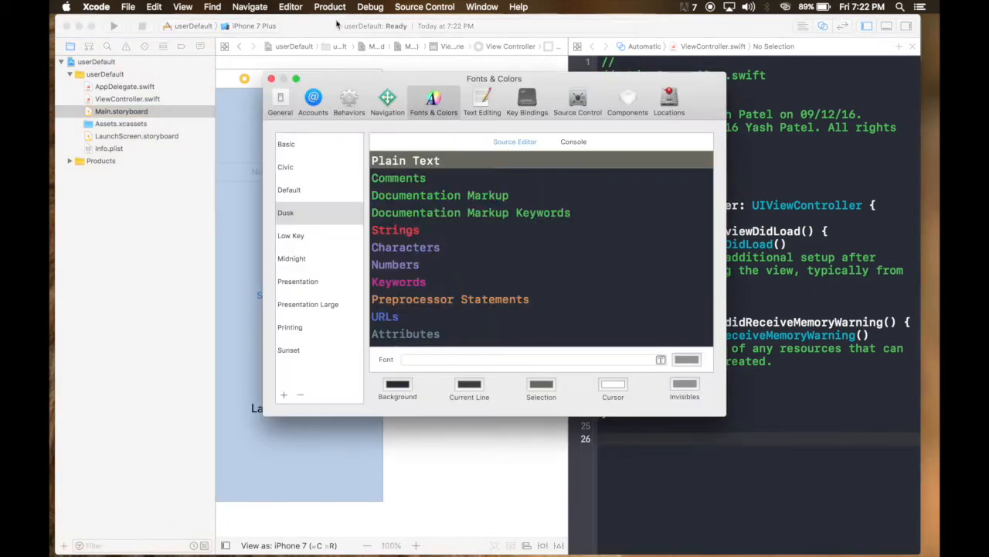
pyautogui.click(271, 78)
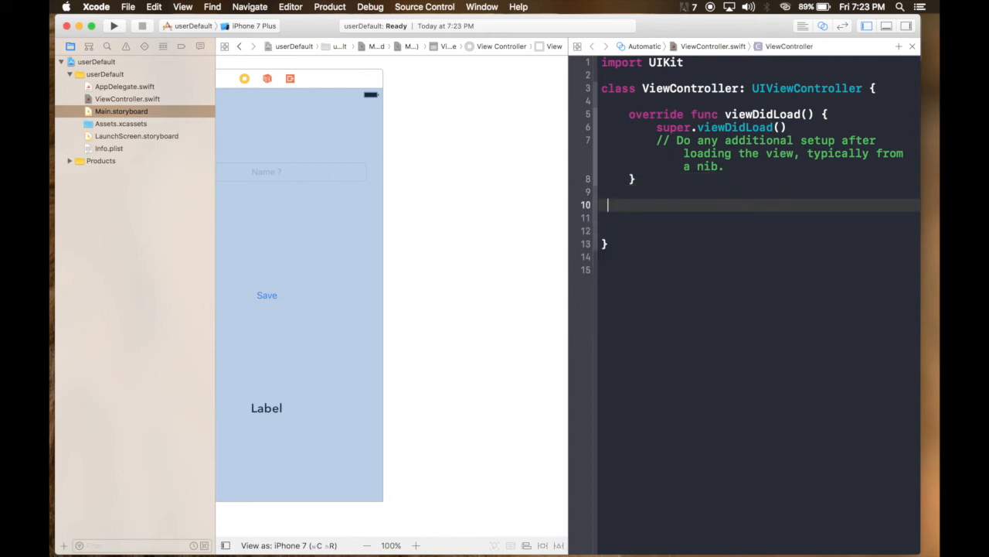
# Connect the name text field to ViewController.swift as the nameTxt outlet
pyautogui.click(266, 171)
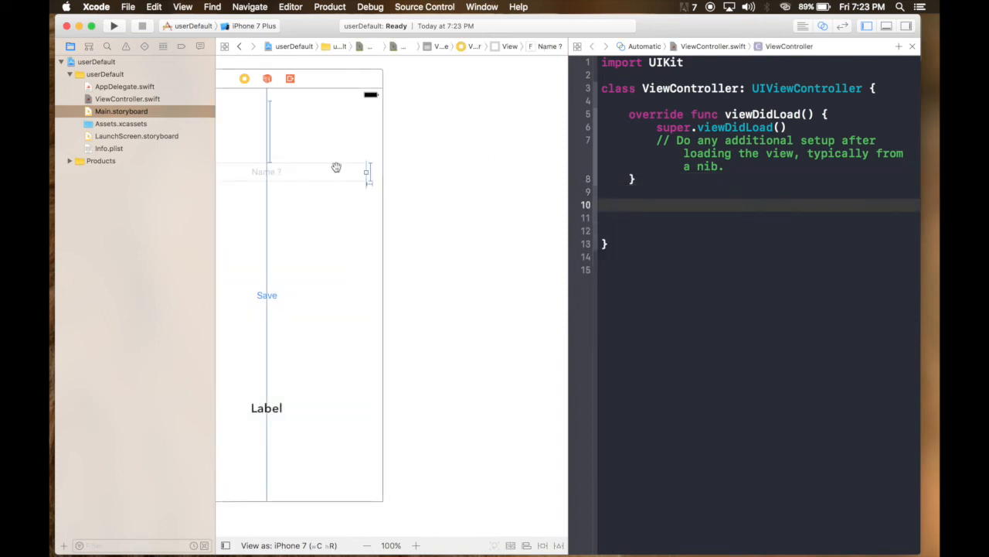
pyautogui.moveTo(336, 168); pyautogui.dragTo(633, 97)
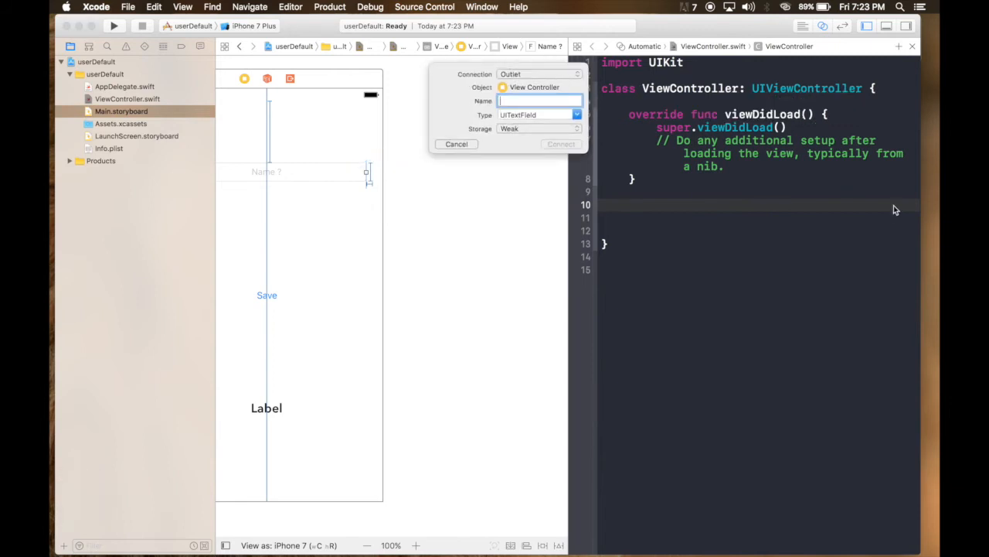
pyautogui.write('nameTxt')
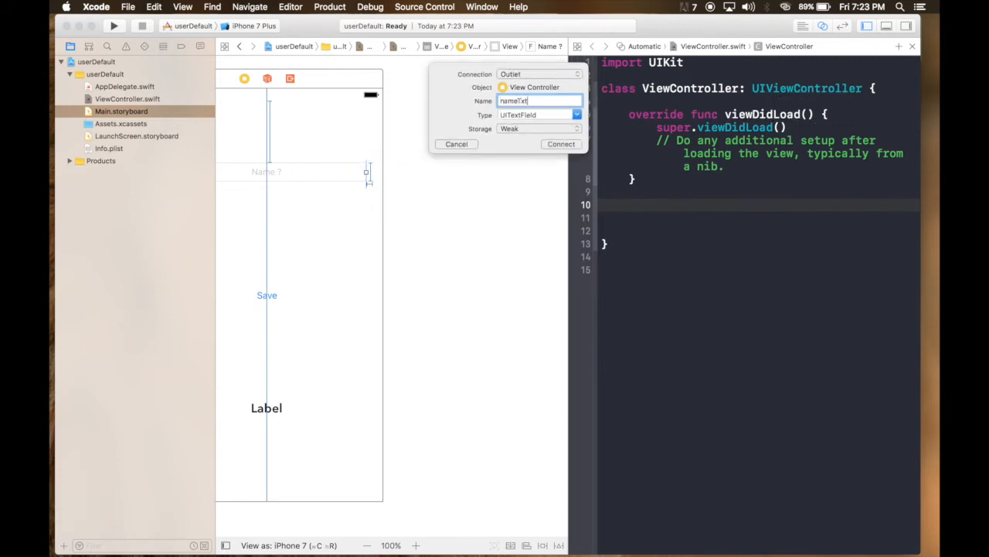
pyautogui.click(560, 143)
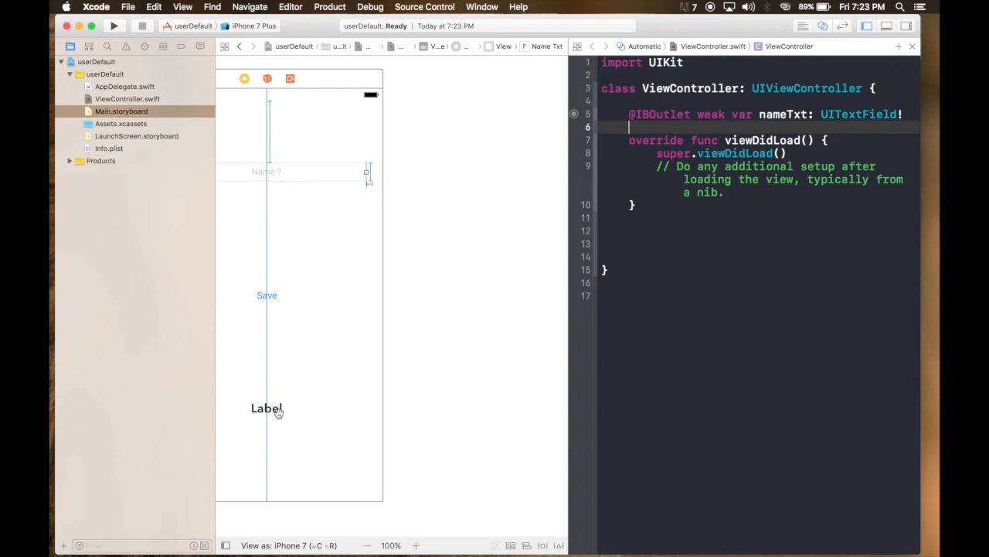
# Connect the label as the statusLbl outlet and the Save button as the savePressed action
pyautogui.moveTo(267, 408); pyautogui.dragTo(599, 229)
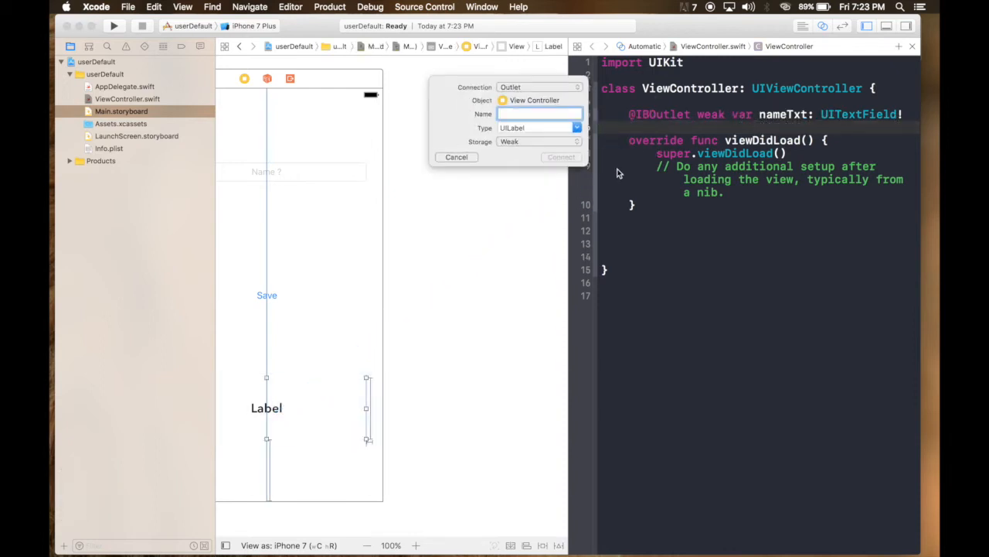
pyautogui.write('statusLbl')
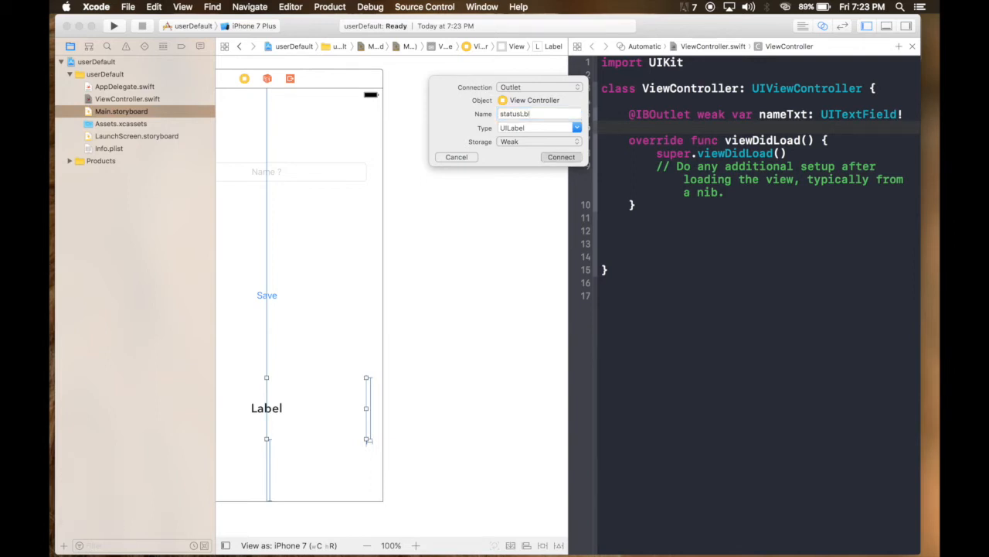
pyautogui.click(560, 156)
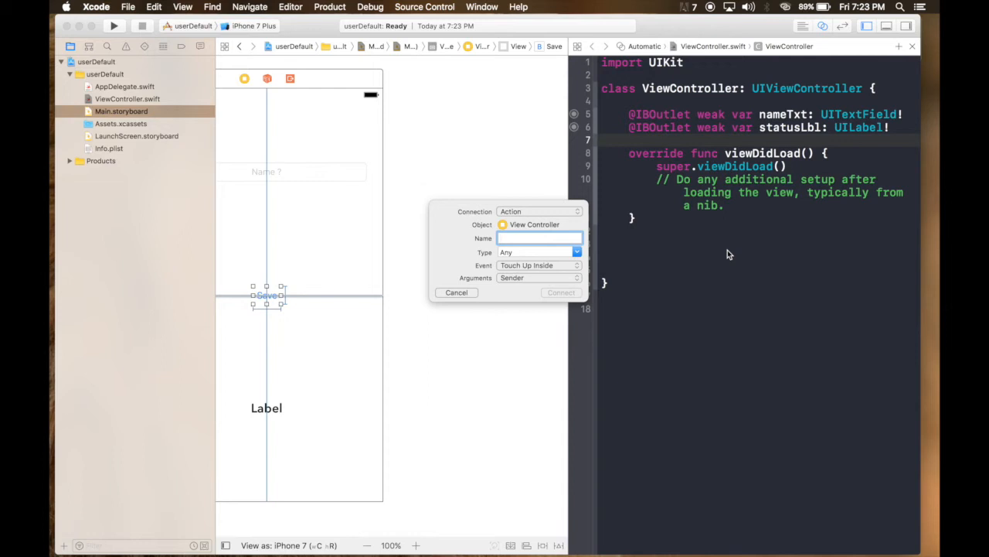
pyautogui.write('savePress')
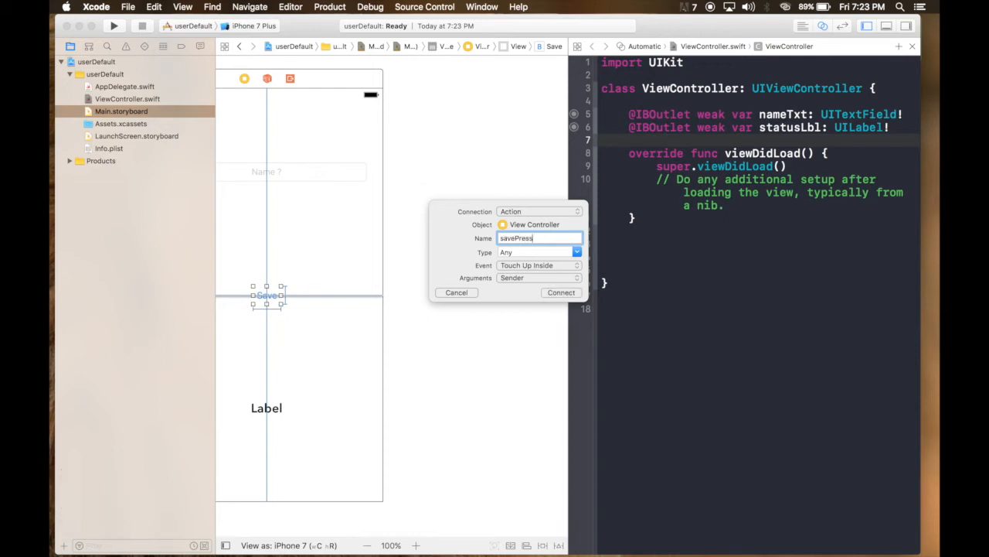
pyautogui.write('ed')
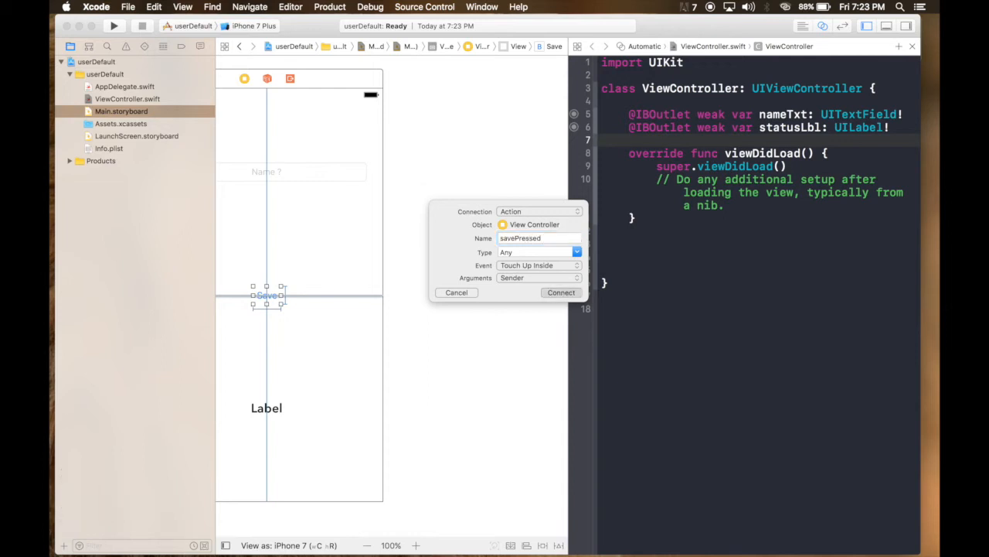
pyautogui.click(561, 293)
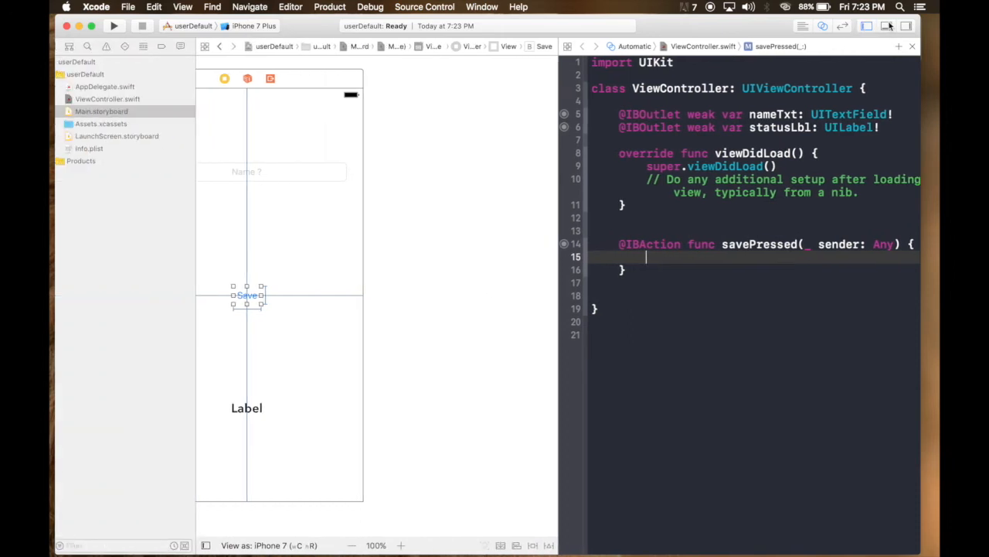
# In ViewController.swift's savePressed, write statusLbl.text = nameTxt.text
pyautogui.click(121, 110)
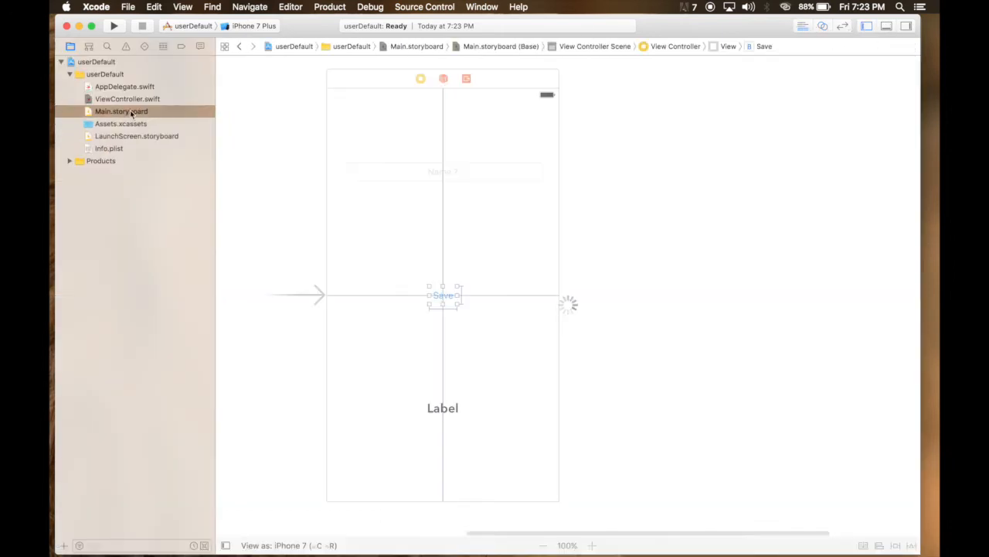
pyautogui.click(128, 99)
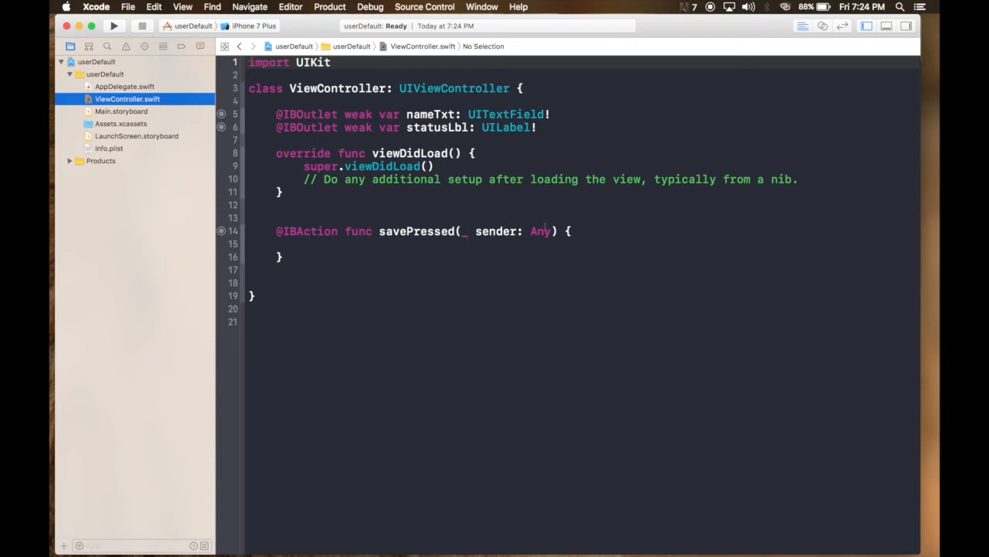
pyautogui.click(570, 230)
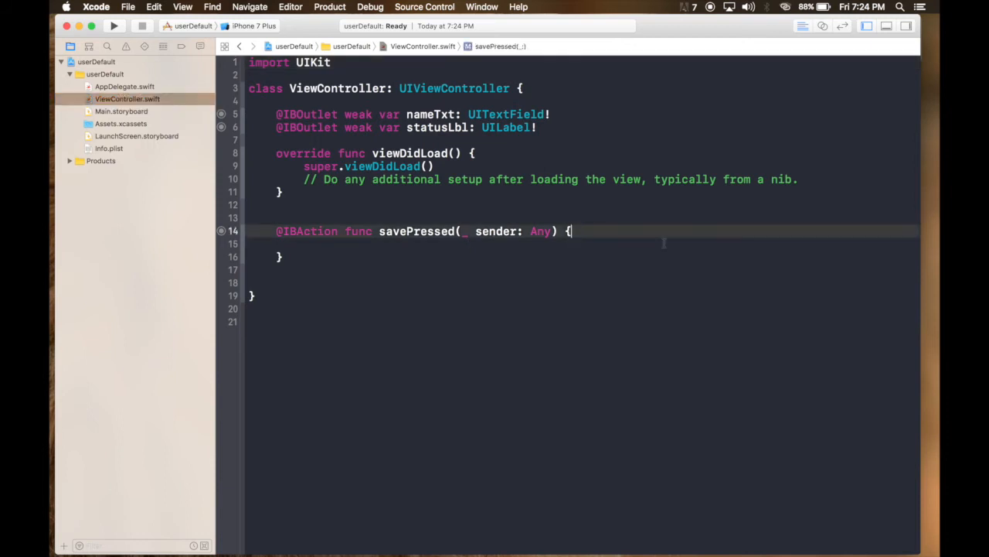
pyautogui.press('return')
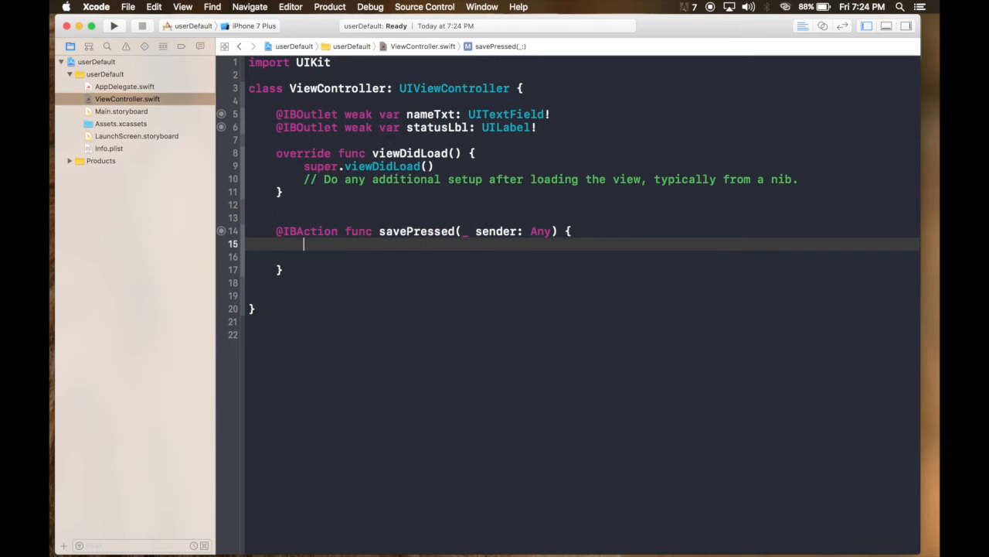
pyautogui.write('s')
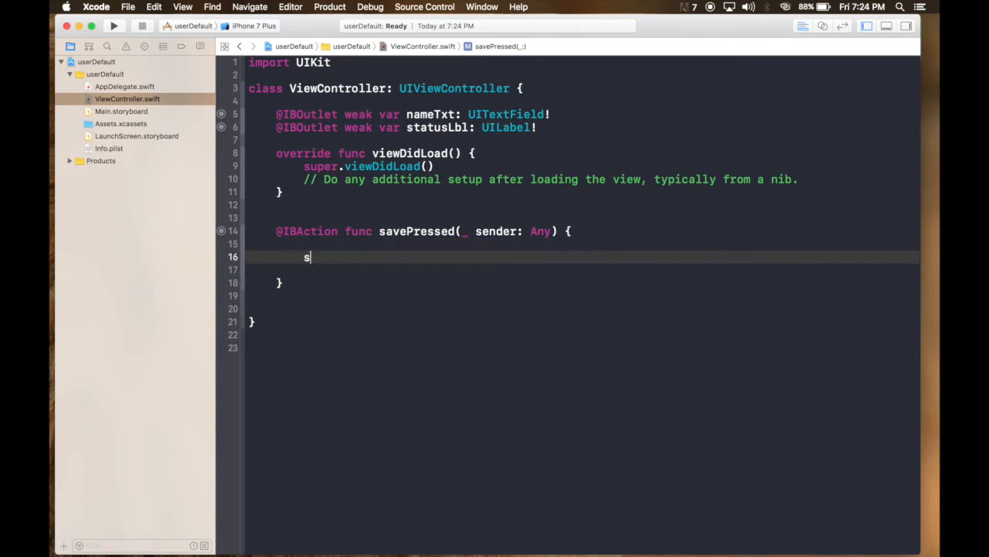
pyautogui.write('tatusLbl.')
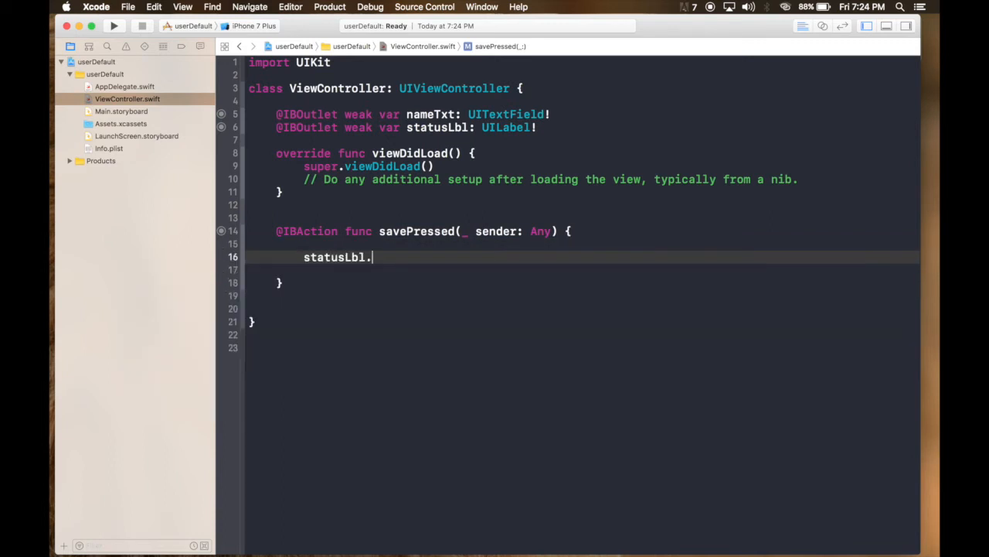
pyautogui.write('text =')
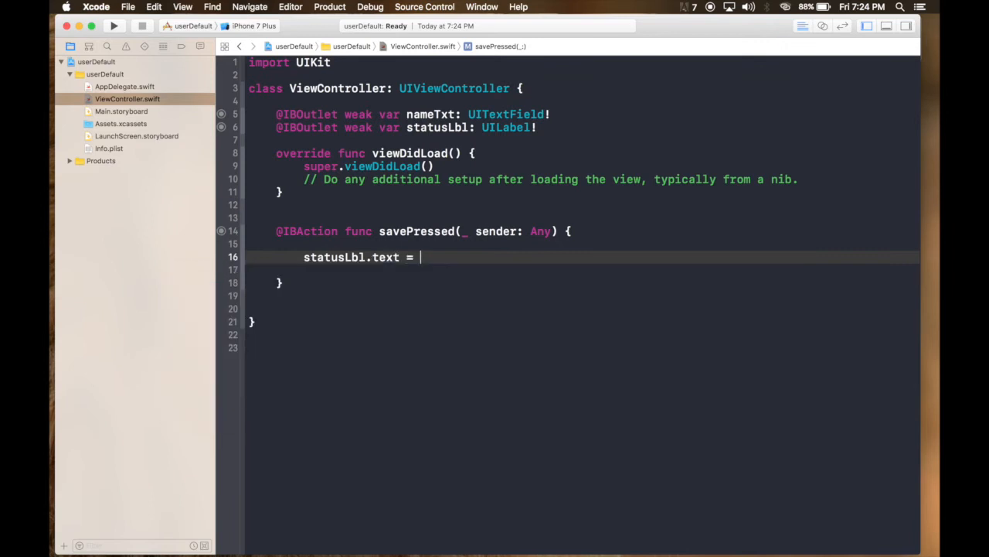
pyautogui.write('nameTxt')
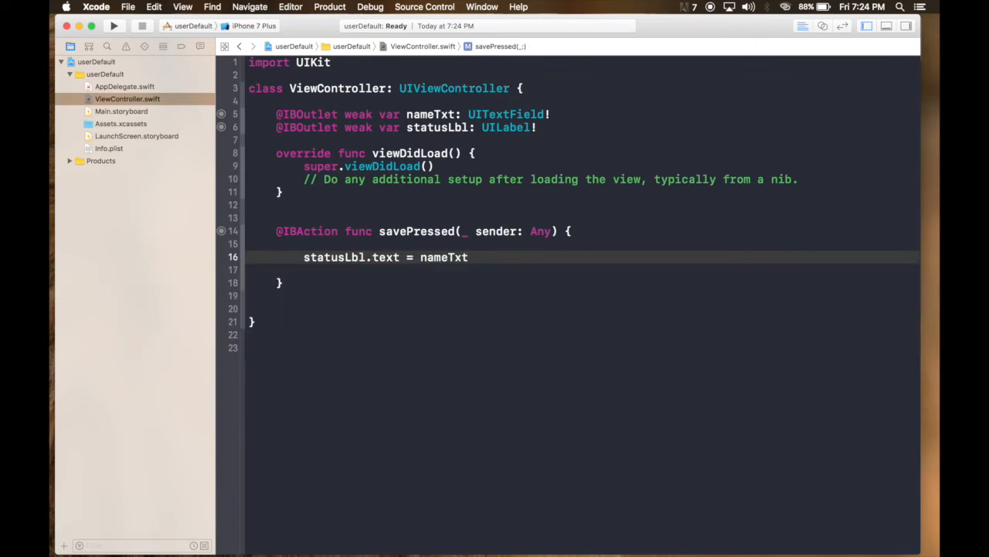
pyautogui.write('.text')
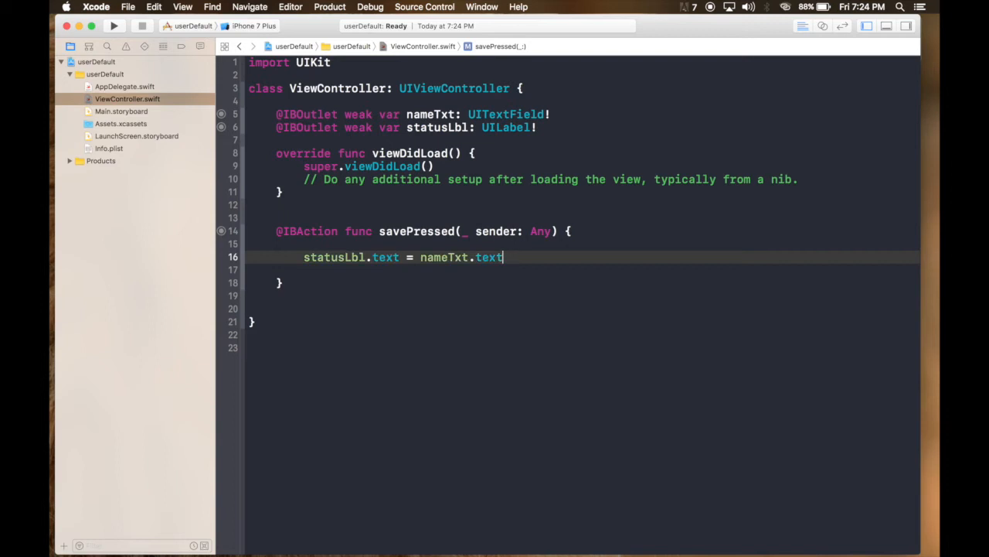
# Add UserDefaults.standard.set(nameTxt.text, forKey: "name") to savePressed
pyautogui.write('UserDefaults.')
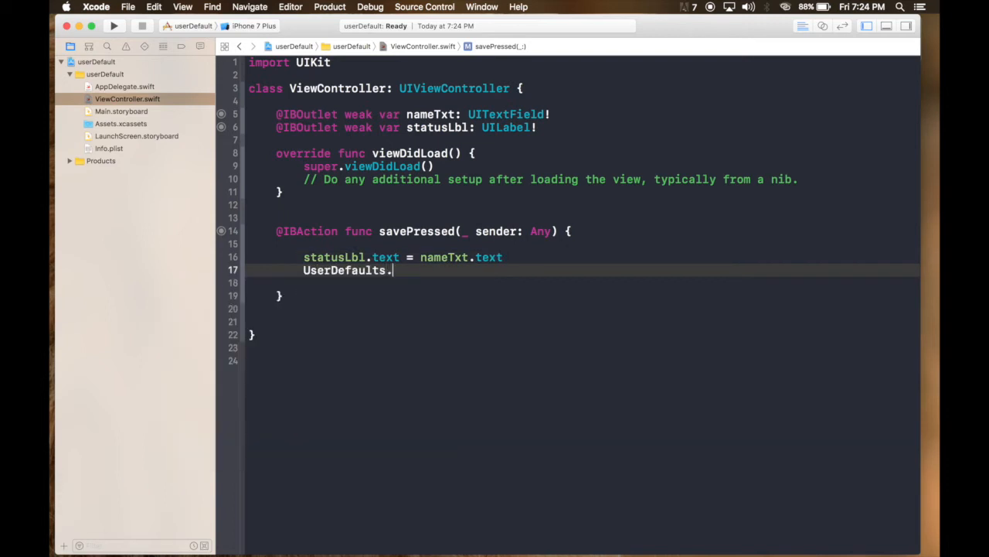
pyautogui.write('standard.')
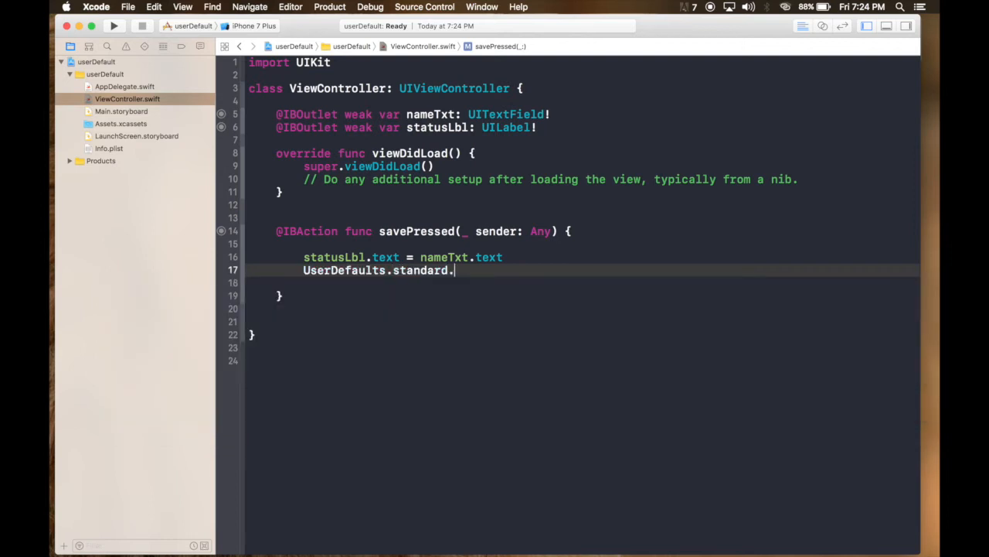
pyautogui.write('se')
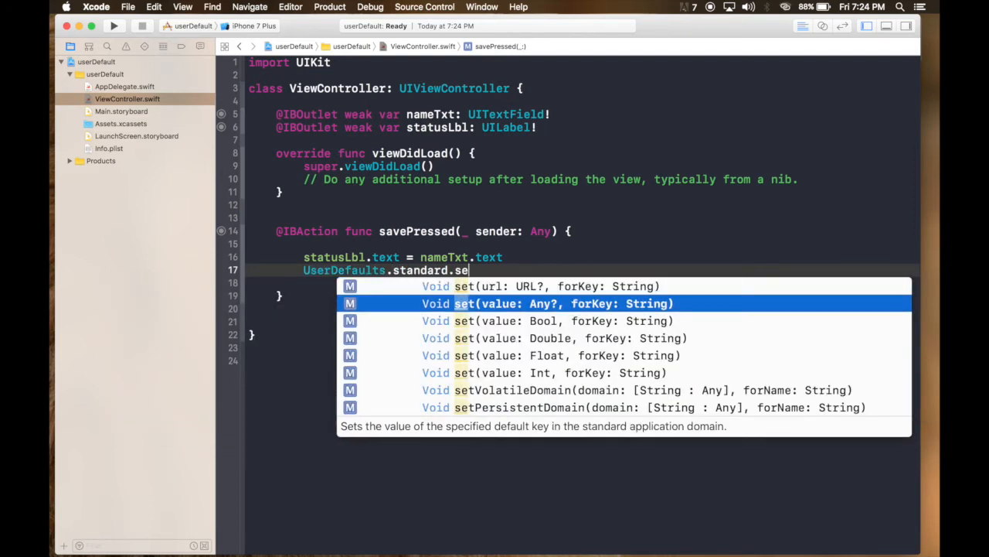
pyautogui.moveTo(618, 303)
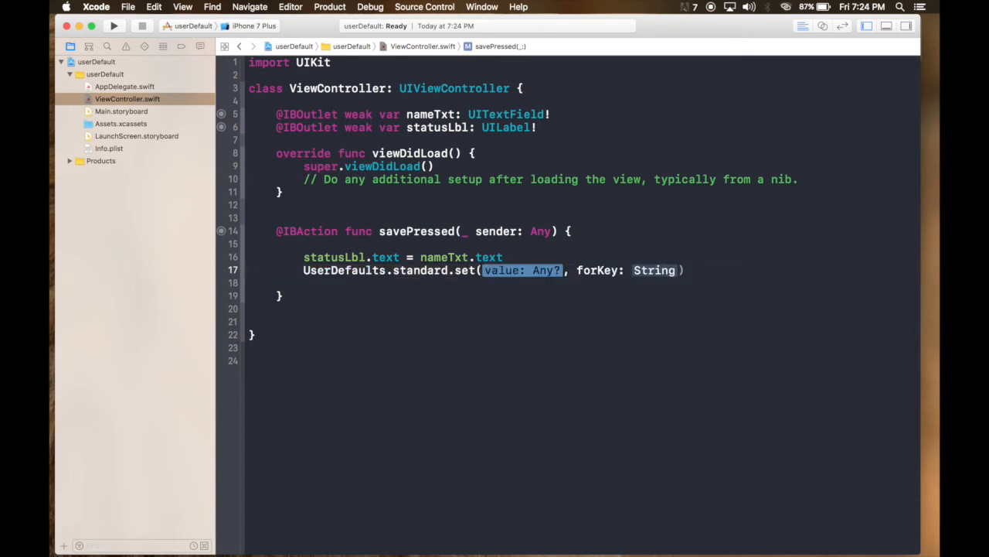
pyautogui.press('delete')
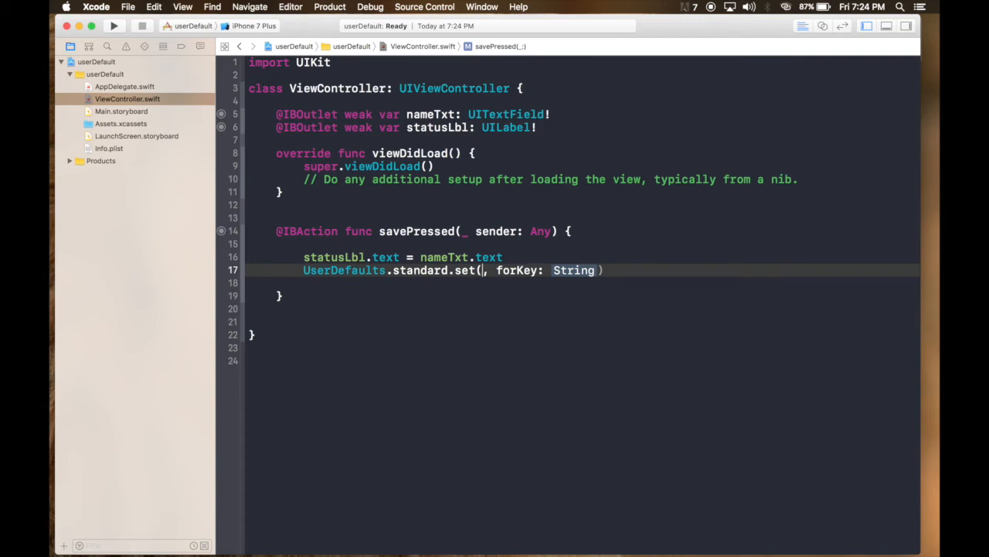
pyautogui.write('sta')
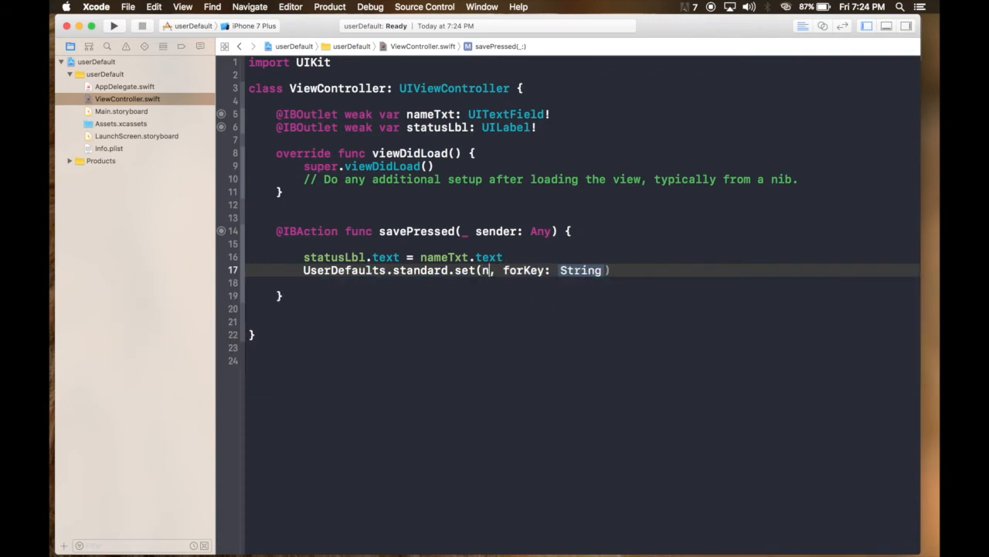
pyautogui.write('ameTxt.text')
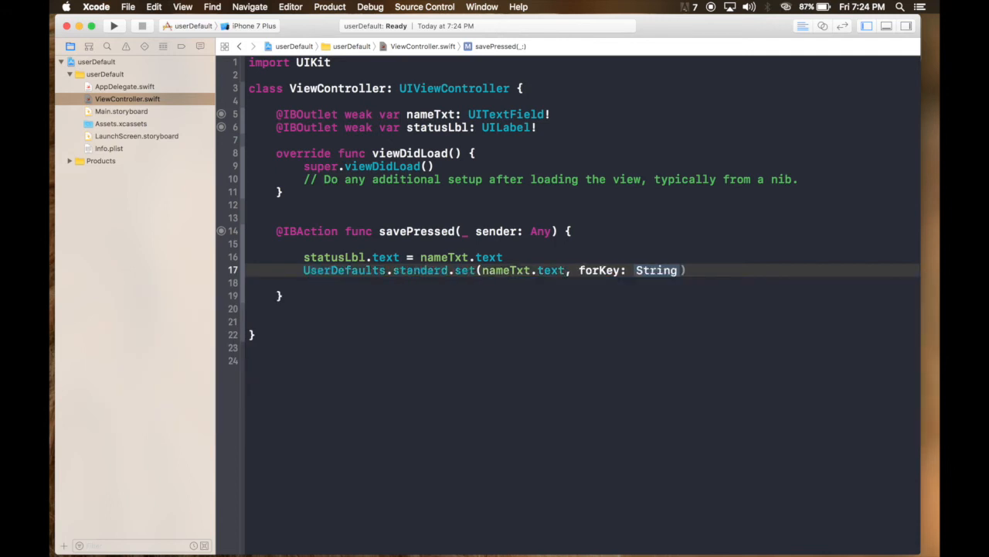
pyautogui.doubleClick(656, 269)
pyautogui.write('"name')
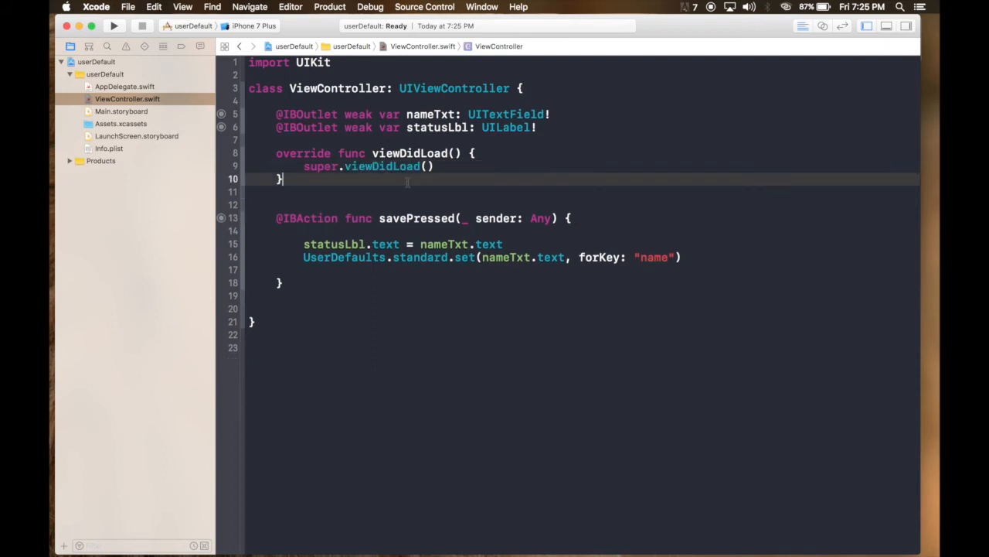
# Add a viewDidAppear override declaring let name: String?
pyautogui.write('view')
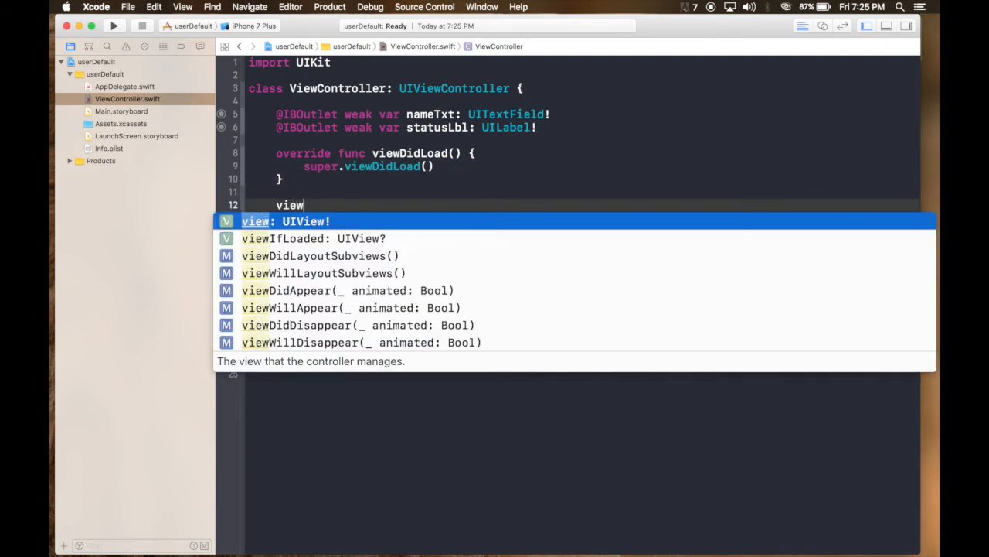
pyautogui.press('return')
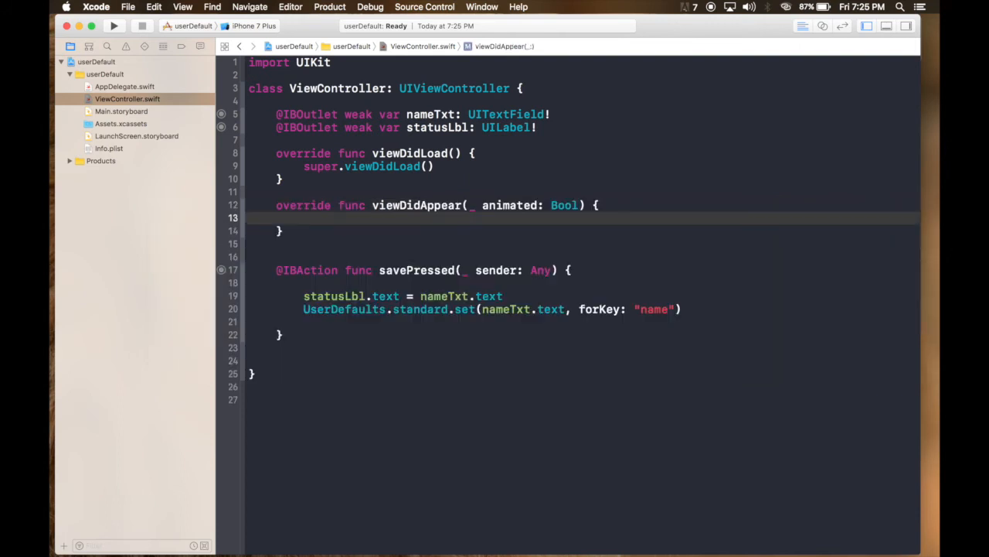
pyautogui.write('let name =')
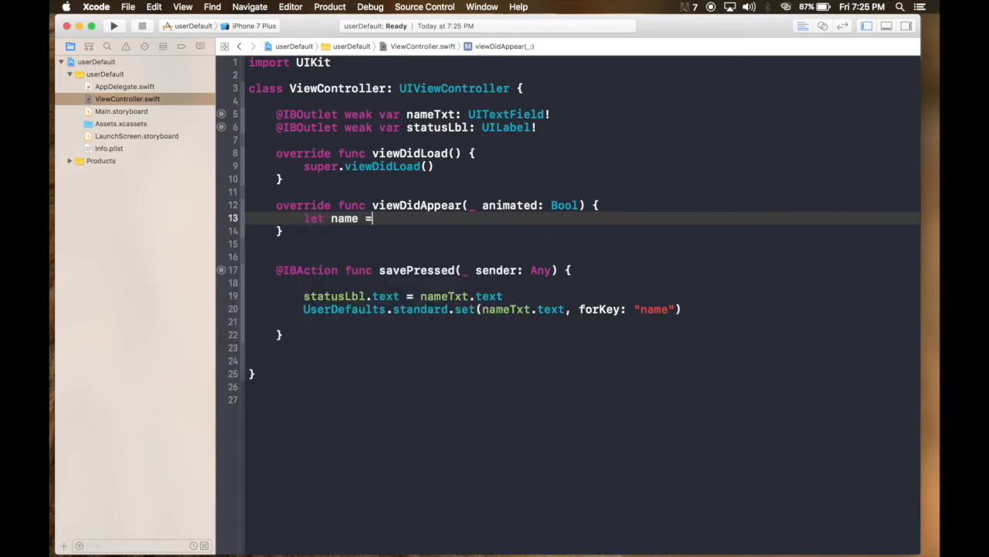
pyautogui.press('backspace')
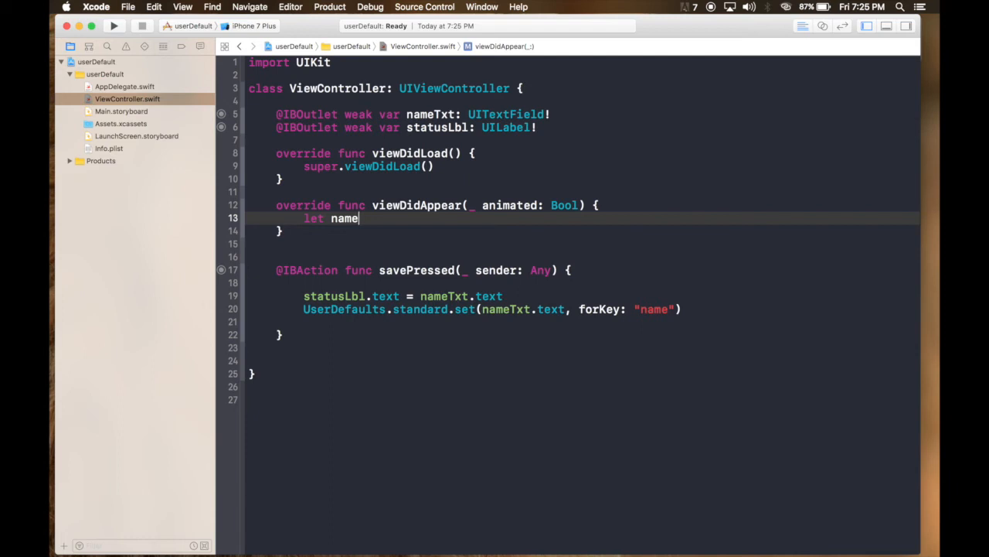
pyautogui.write(': String')
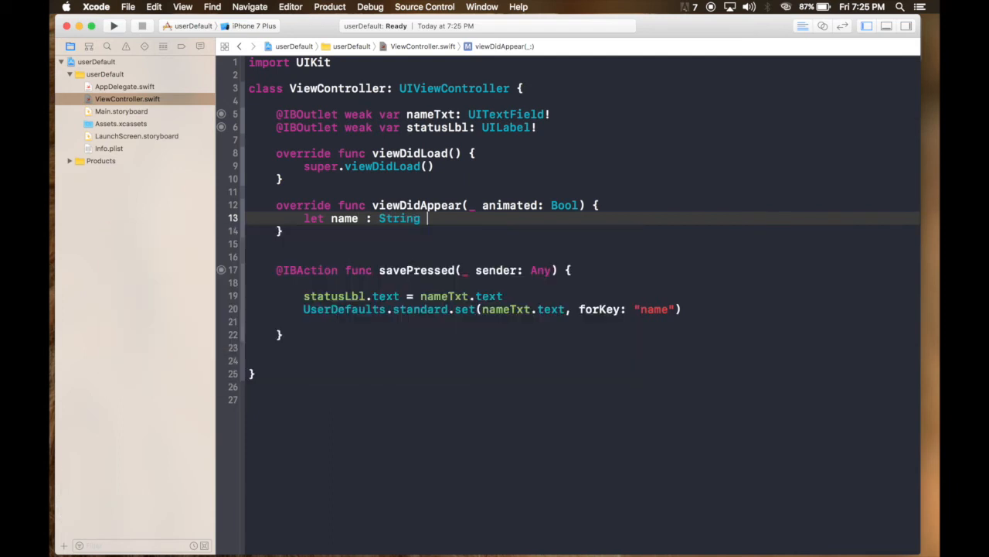
pyautogui.write('?')
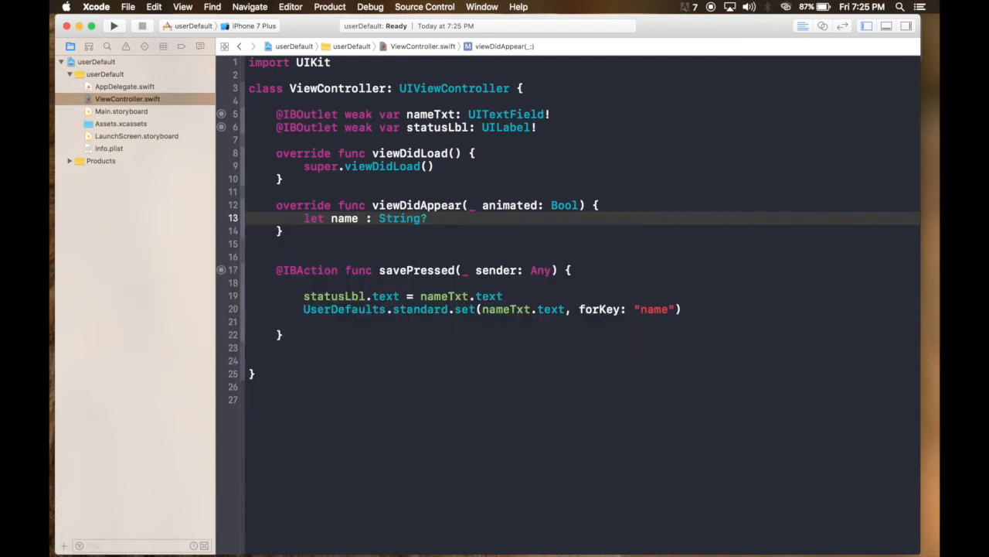
pyautogui.write('=')
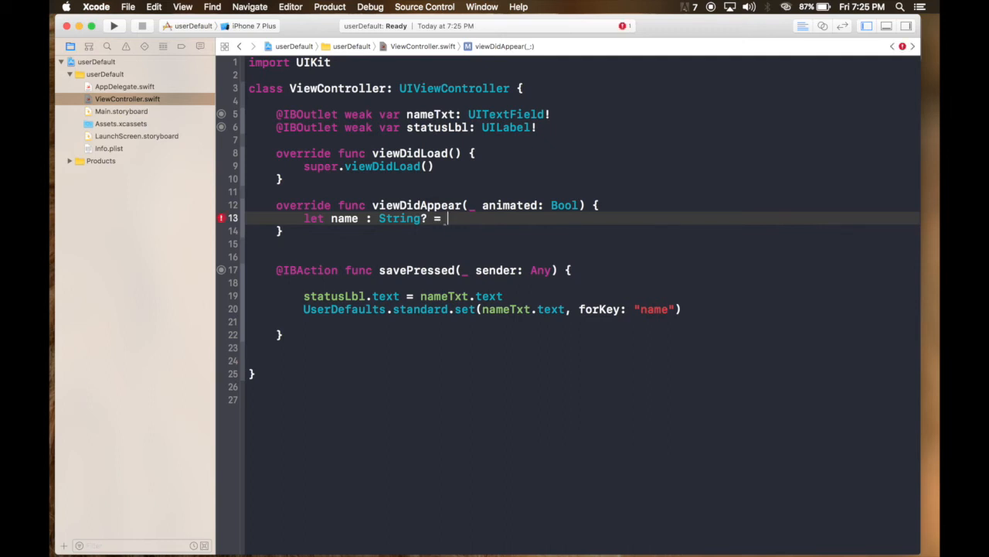
# Assign name from UserDefaults.standard.object(forKey: "name") as? String
pyautogui.write('UserDefaults.')
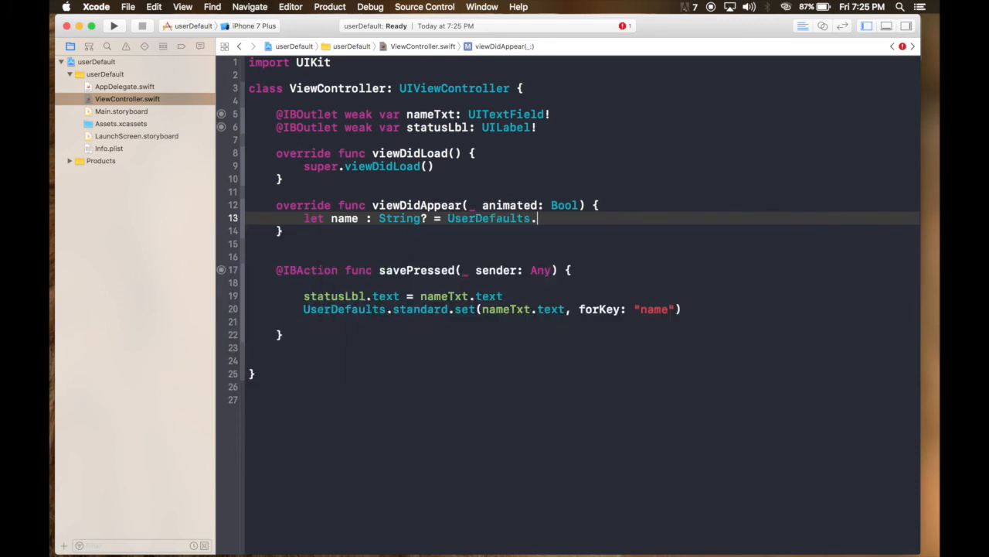
pyautogui.write('standard.')
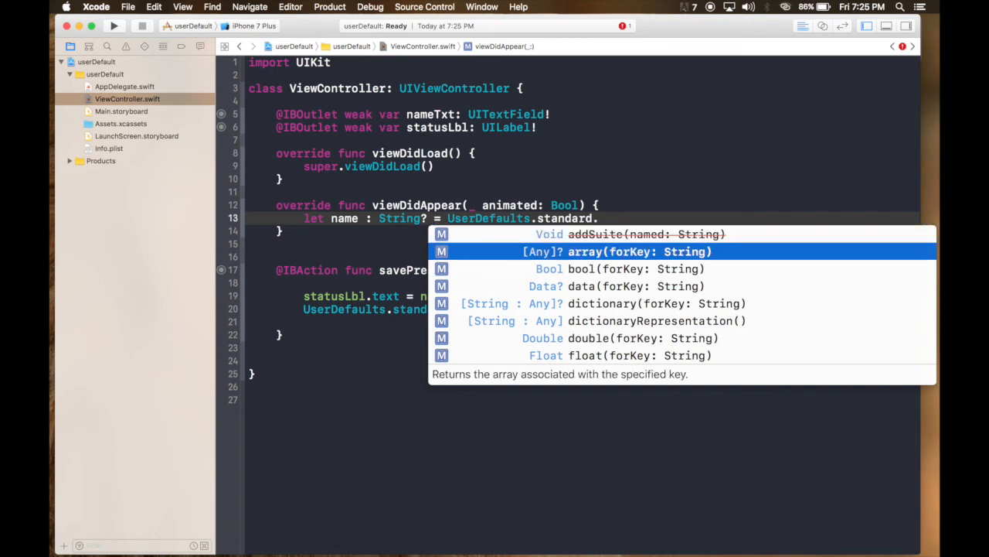
pyautogui.scroll(-3)
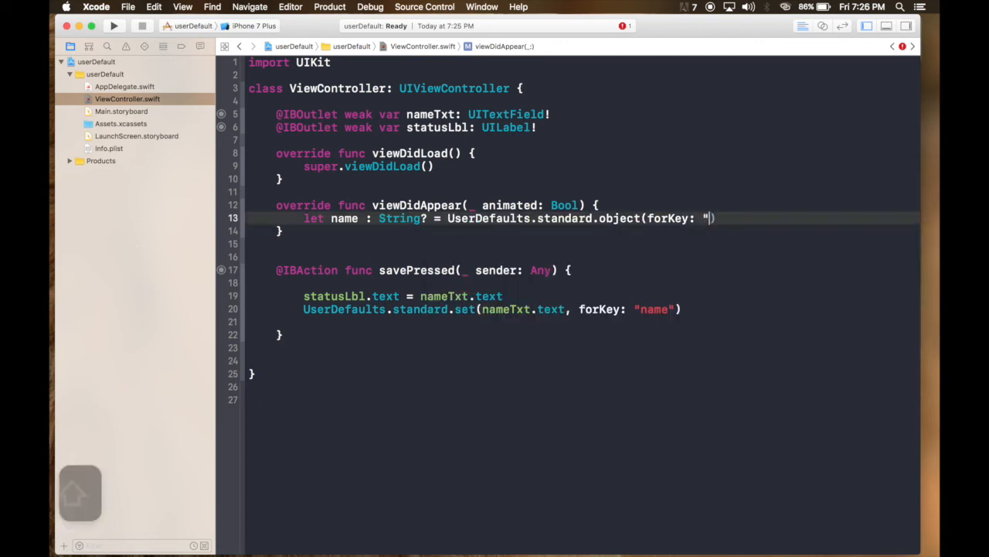
pyautogui.write('name')
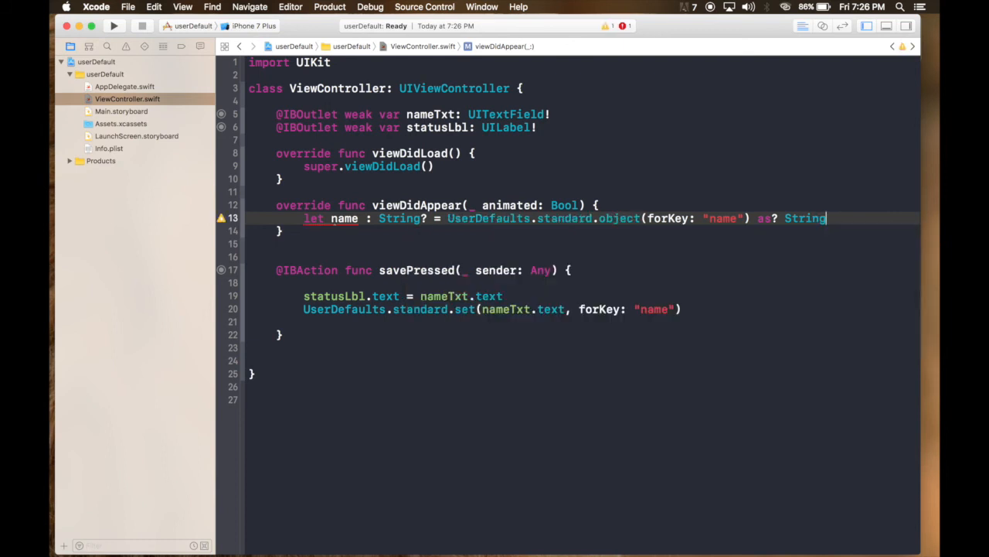
pyautogui.press('return')
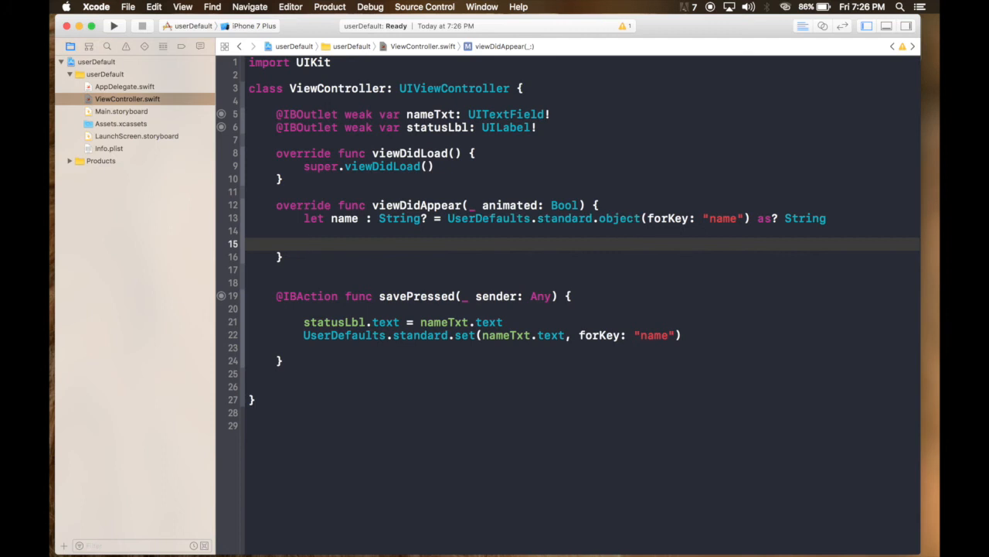
# Write if let nameToDisplay = name { statusLbl.text = nameToDisplay } in viewDidAppear
pyautogui.write('if let na')
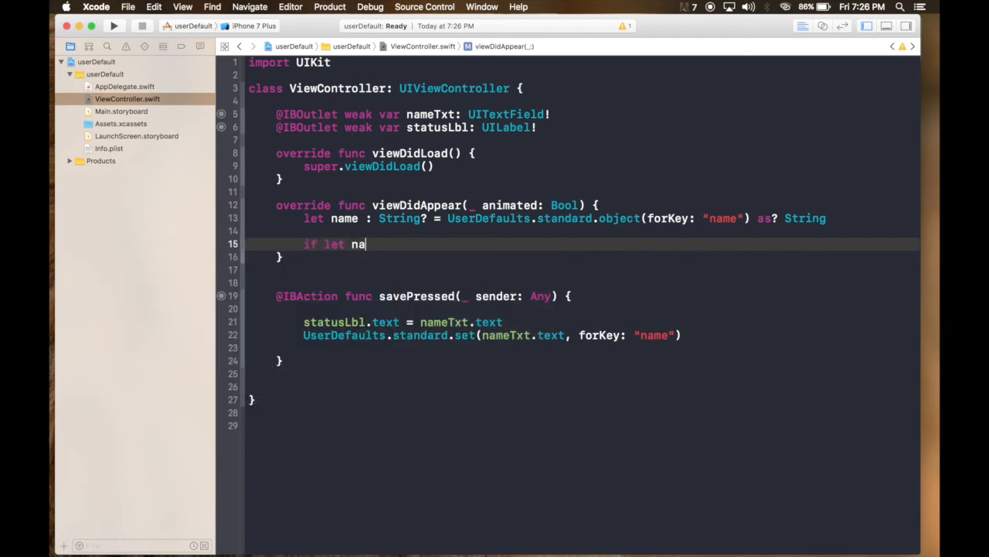
pyautogui.write('meToDisplay')
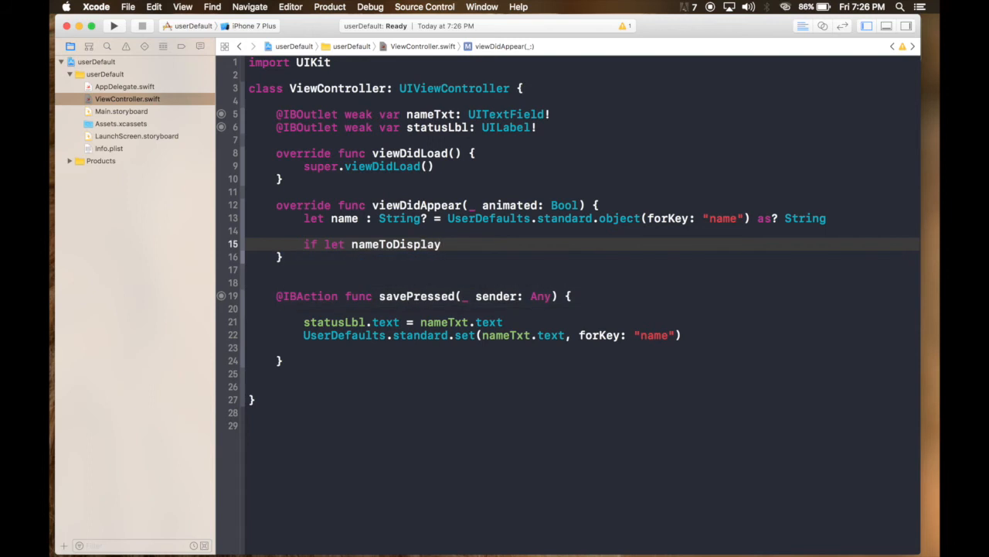
pyautogui.write('= name')
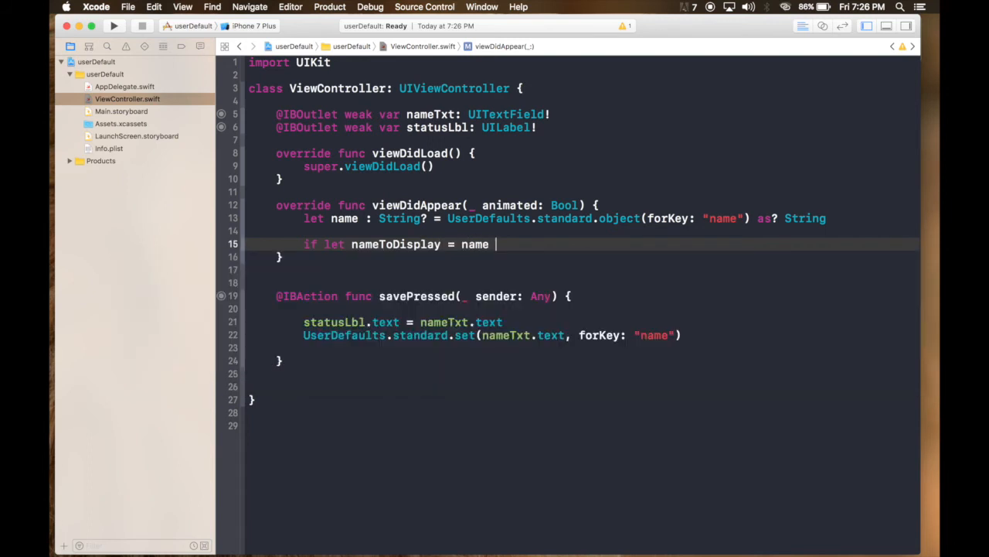
pyautogui.write('{')
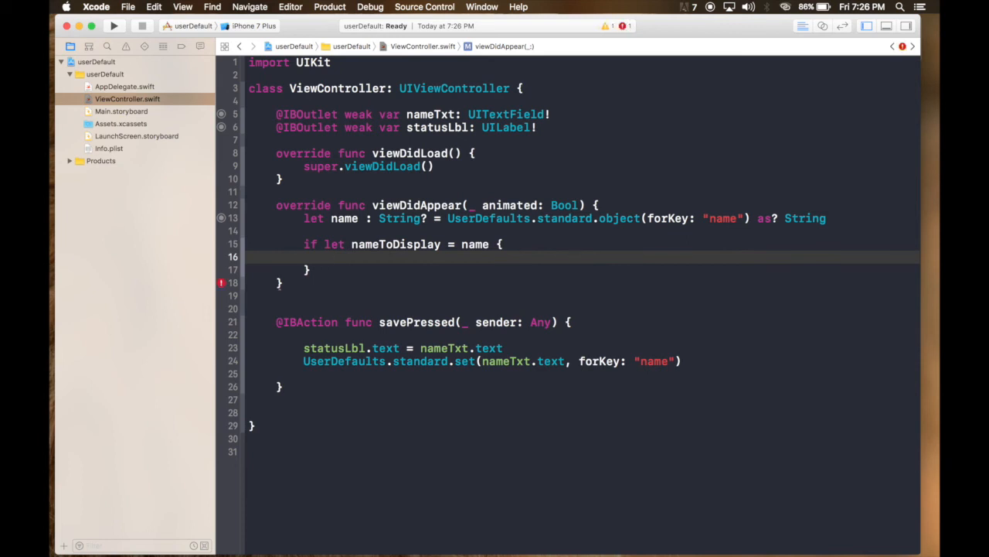
pyautogui.write('statusLbl.text')
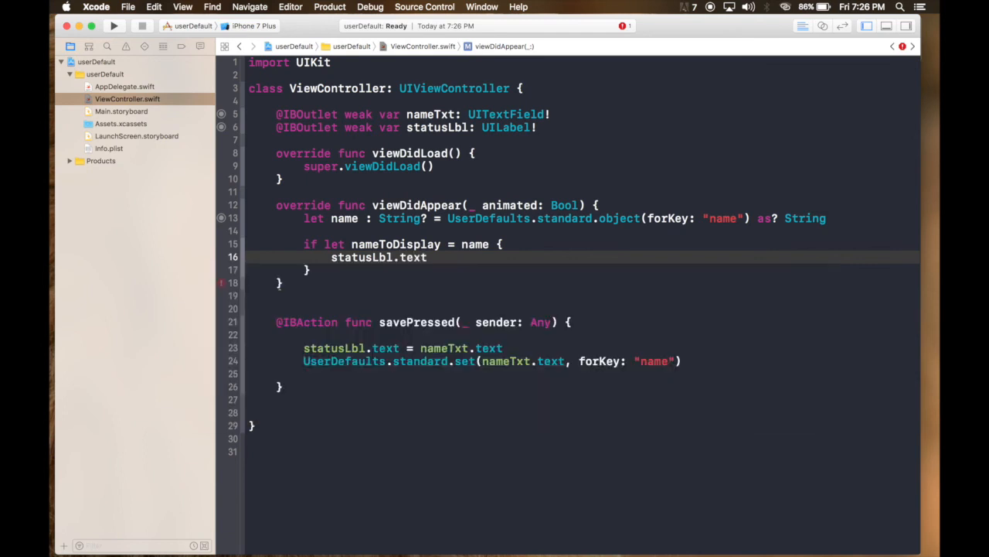
pyautogui.write('=')
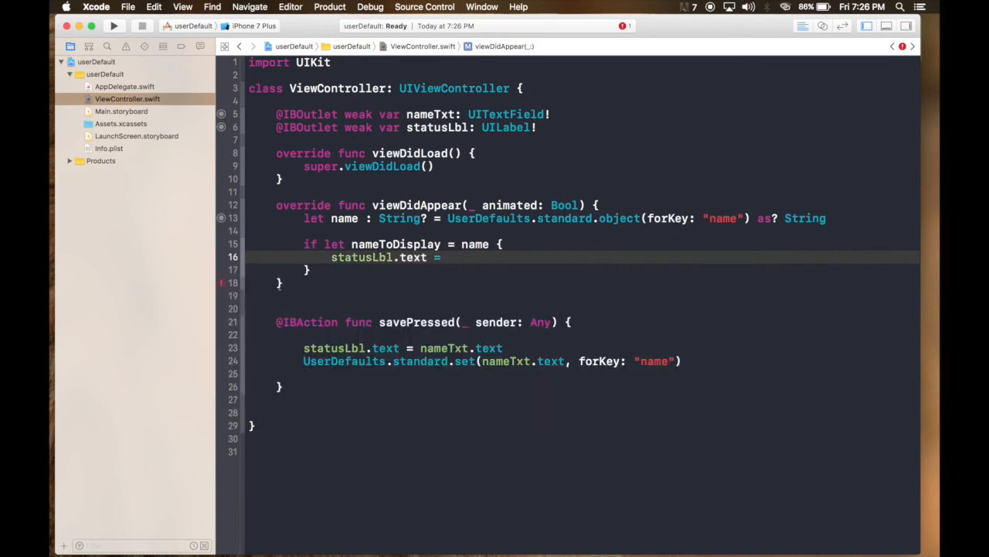
pyautogui.write('name')
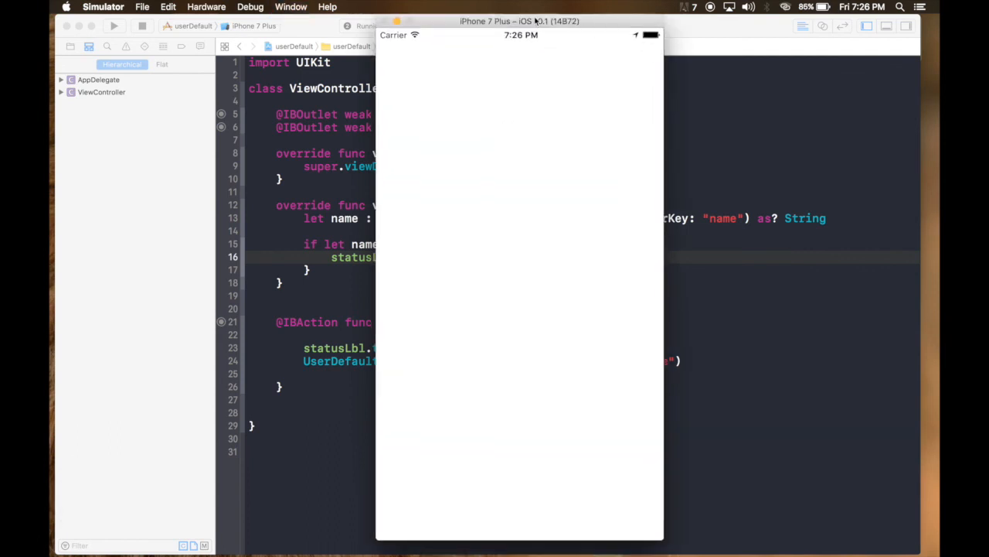
pyautogui.moveTo(524, 184)
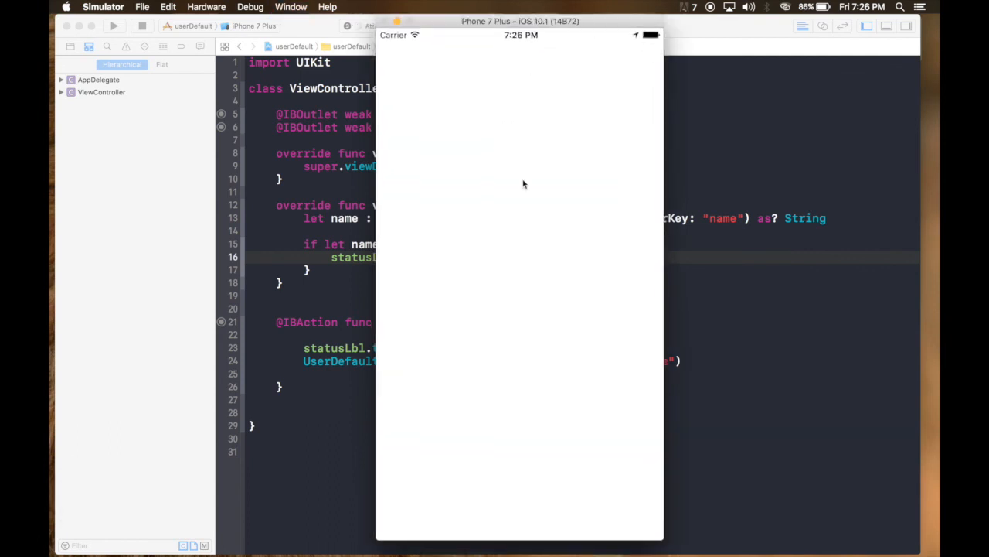
# Enter 'userdefaults' in the name field, save it, and hide the software keyboard
pyautogui.click(114, 25)
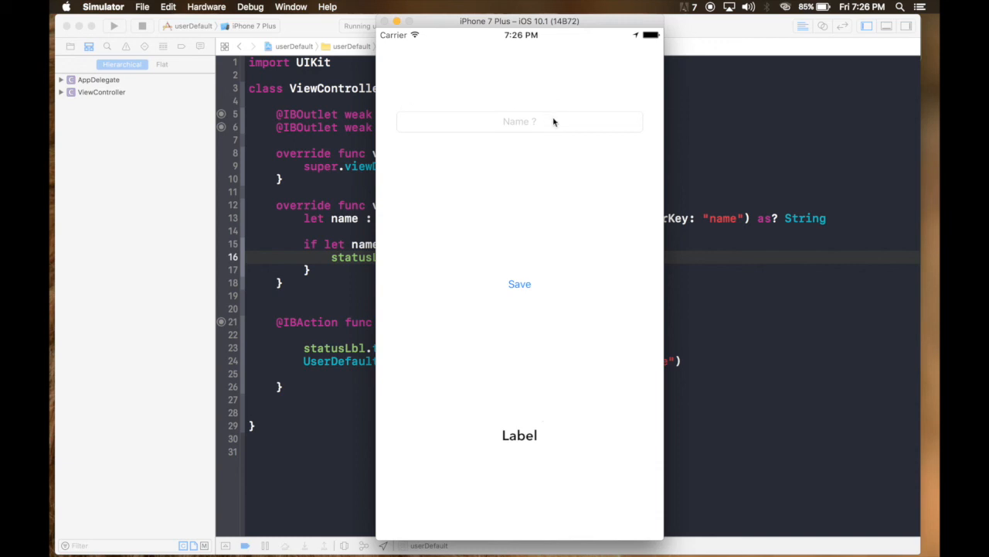
pyautogui.click(519, 122)
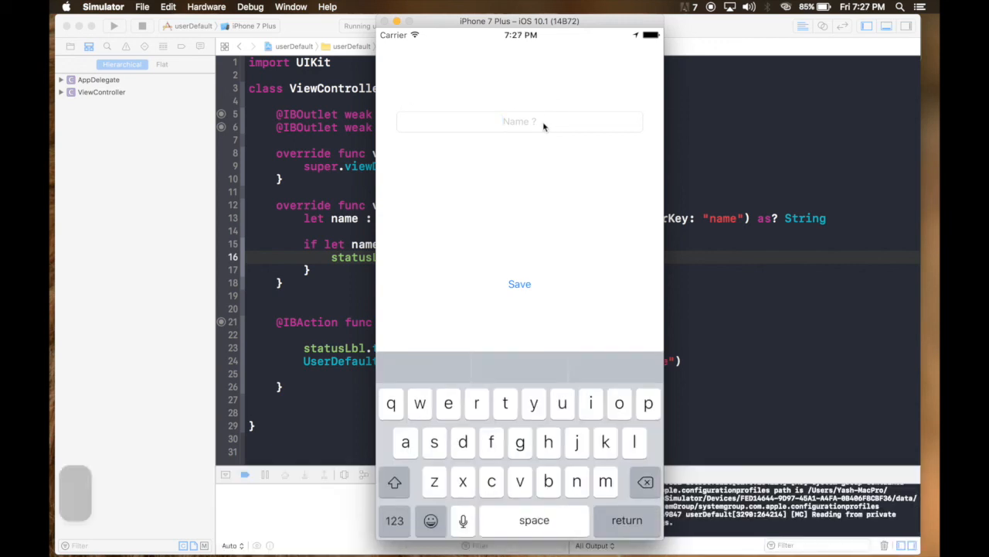
pyautogui.write('userdefaults')
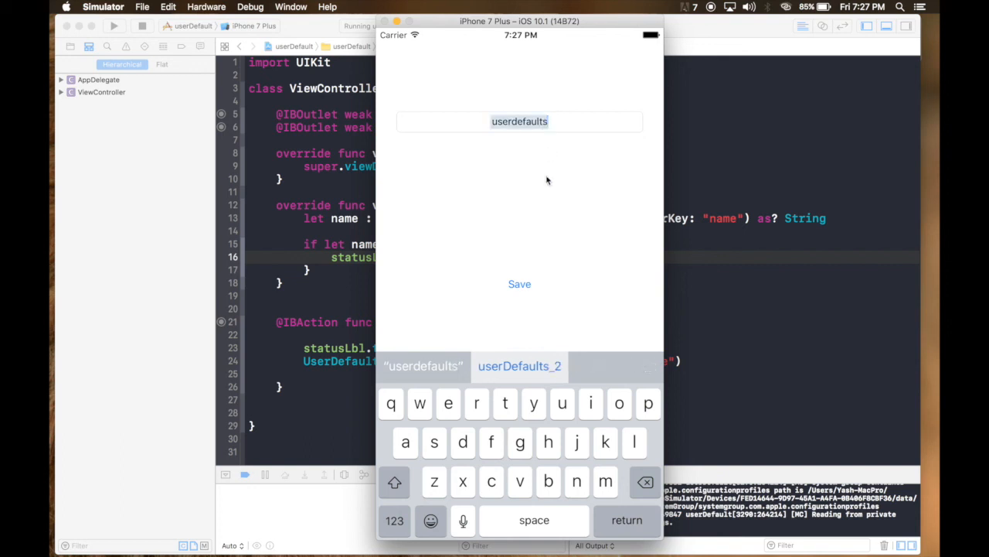
pyautogui.moveTo(502, 340)
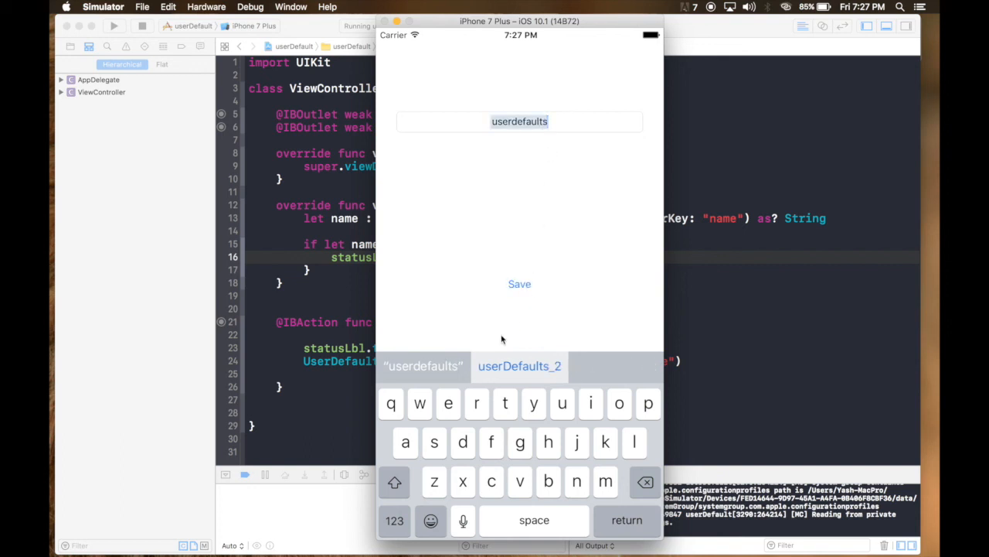
pyautogui.moveTo(599, 300)
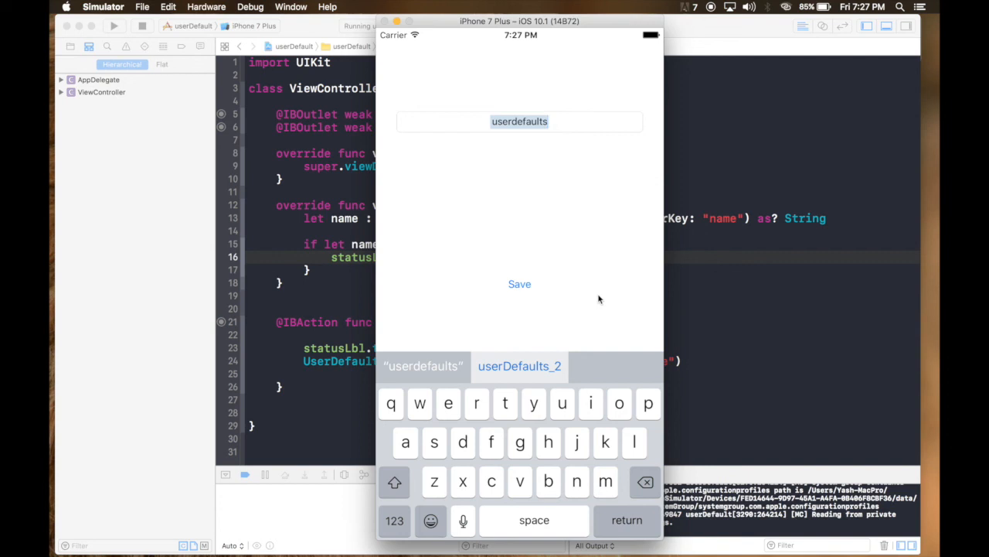
pyautogui.click(207, 7)
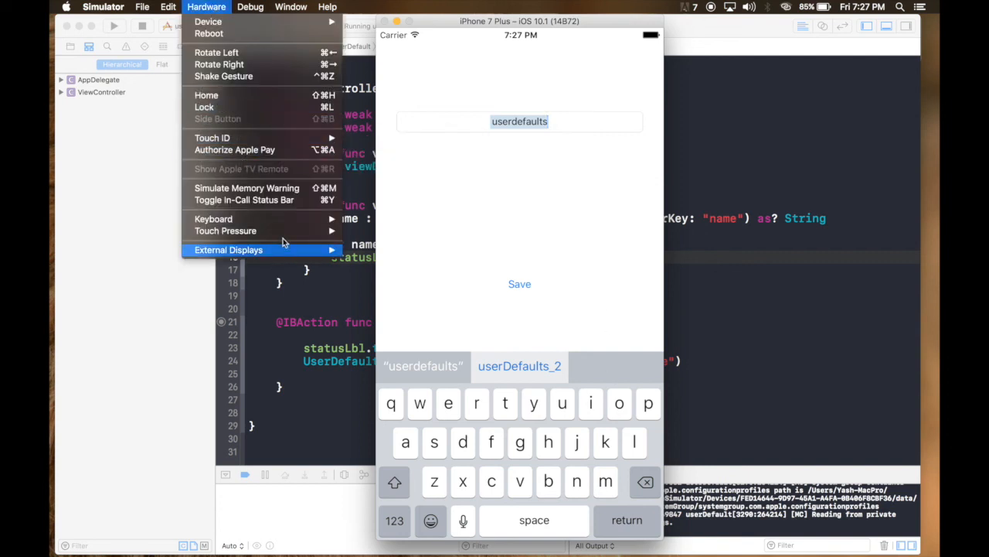
pyautogui.moveTo(212, 218)
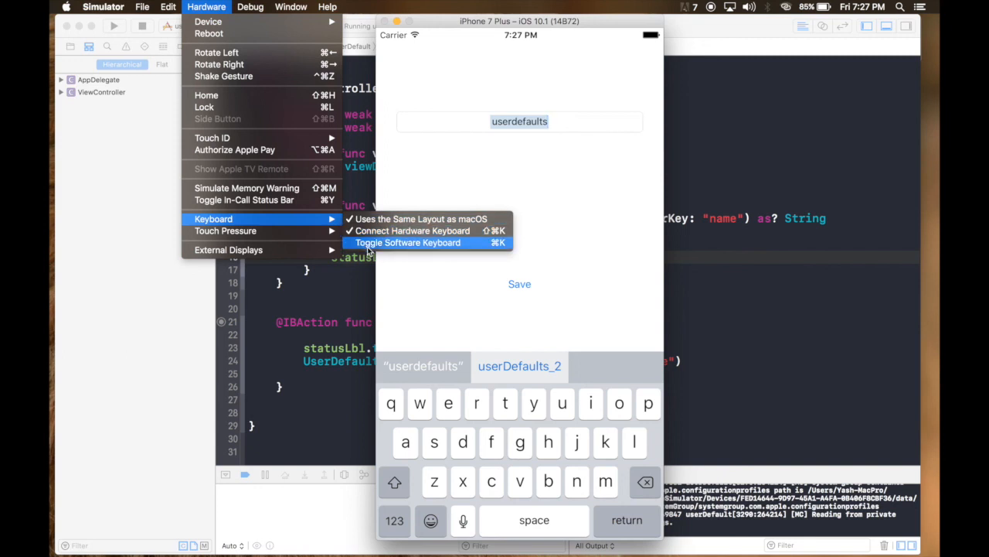
pyautogui.click(408, 242)
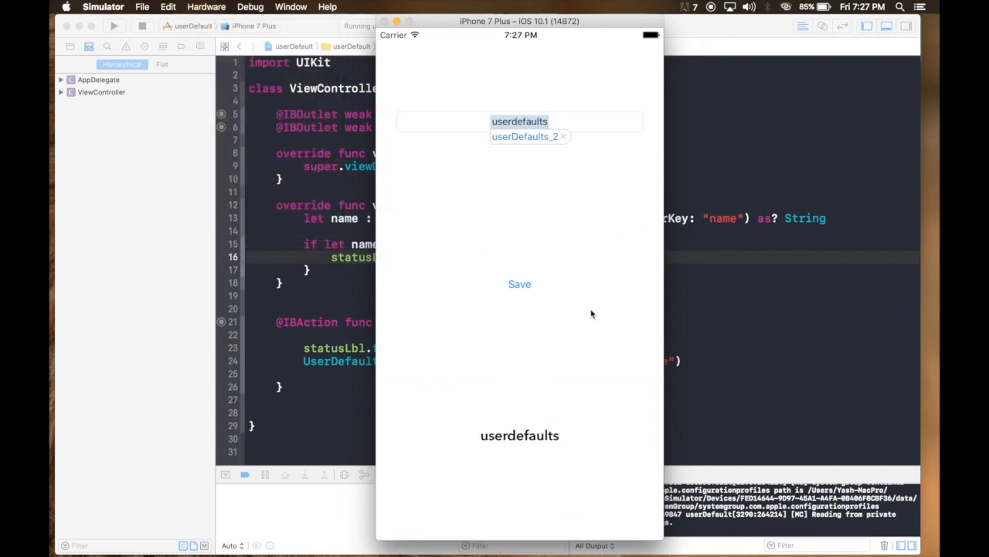
pyautogui.moveTo(424, 253)
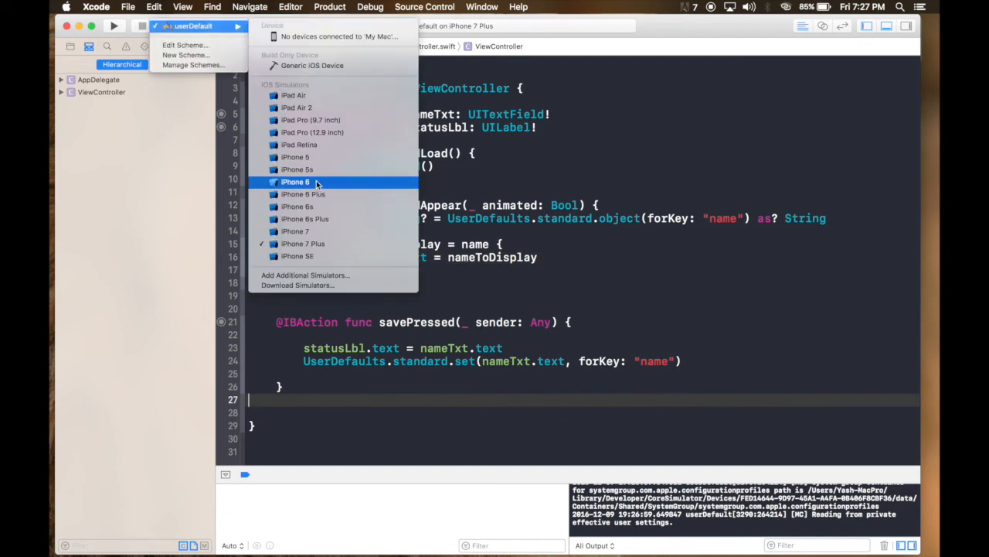
# Select iPhone 6 as the run destination and build and run the app
pyautogui.click(296, 182)
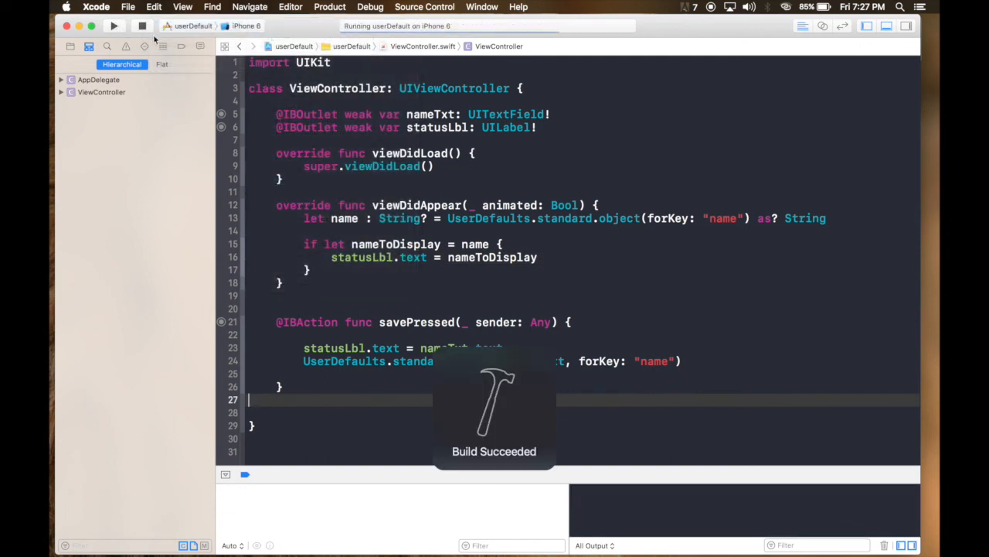
pyautogui.press('cmd+tab')
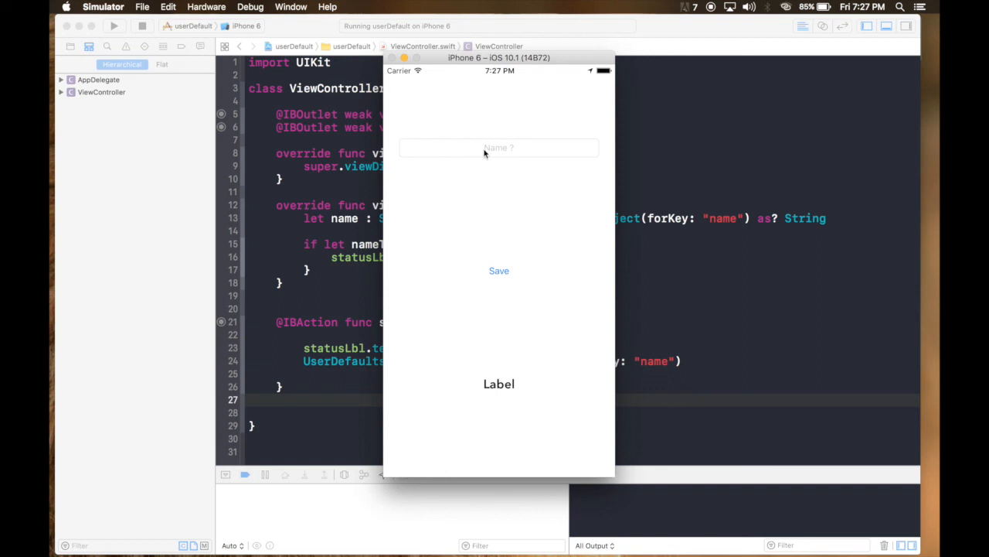
# Type 'userdefaults' into the iPhone 6 app's name field and rerun the app from Xcode
pyautogui.write('userdefaults')
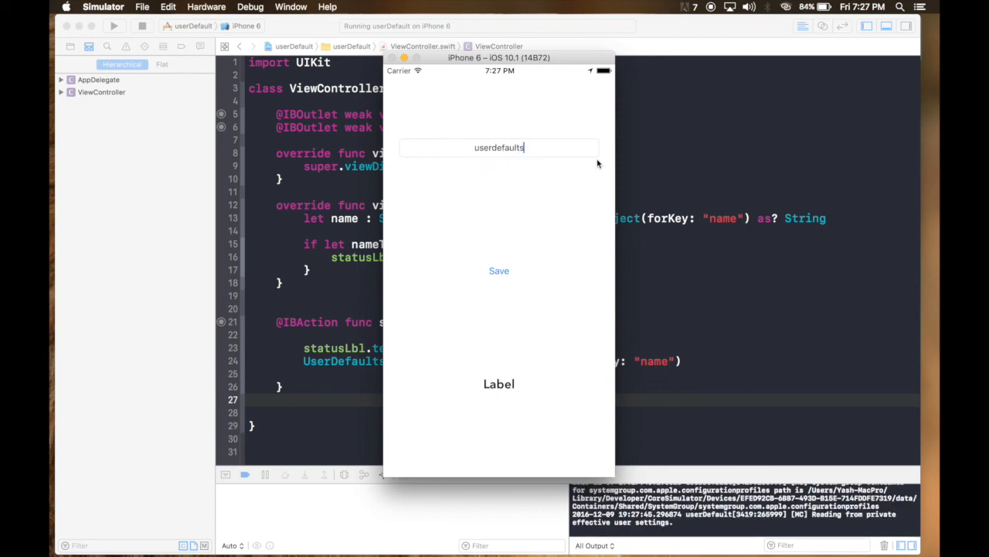
pyautogui.click(499, 271)
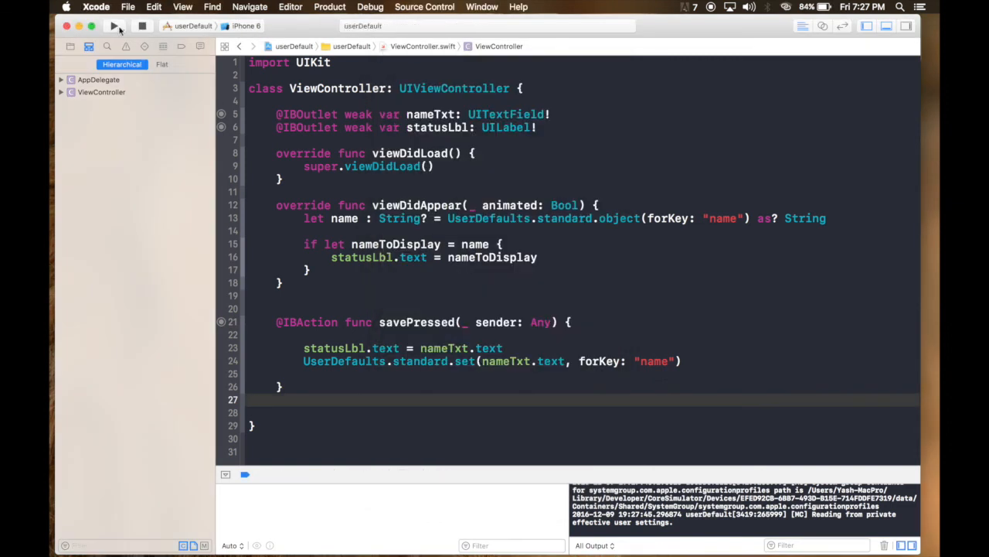
pyautogui.click(114, 26)
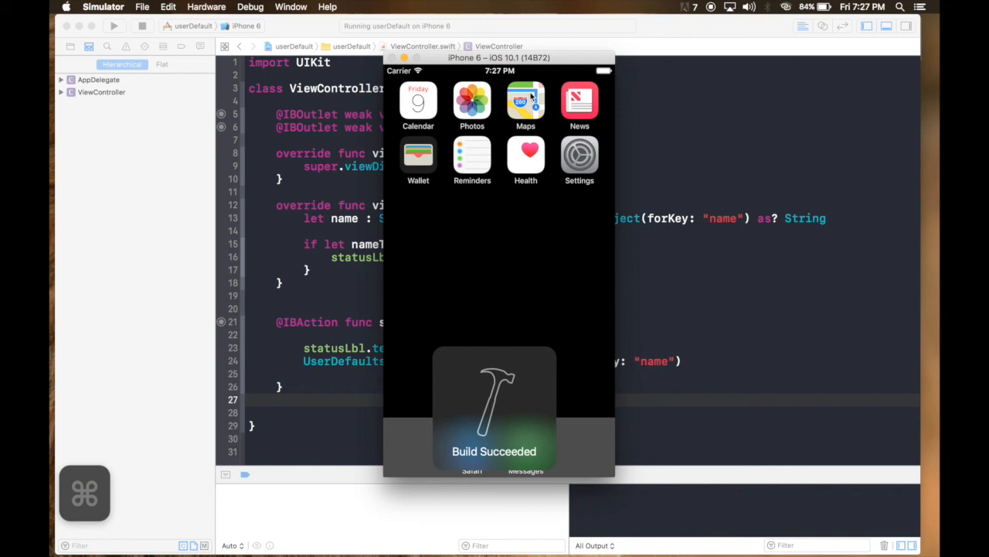